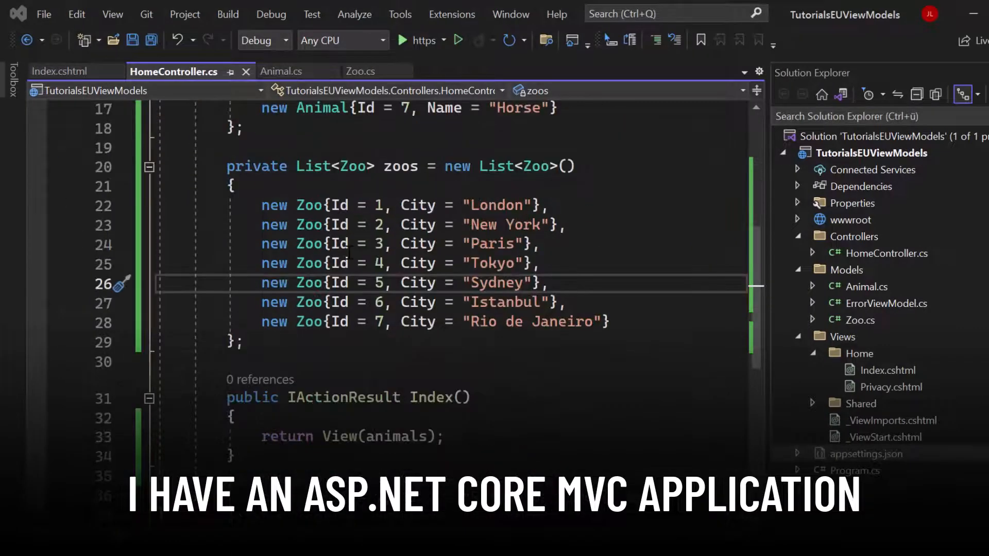
- Collapse the animals list initializer in HomeController
scroll("up", 3)
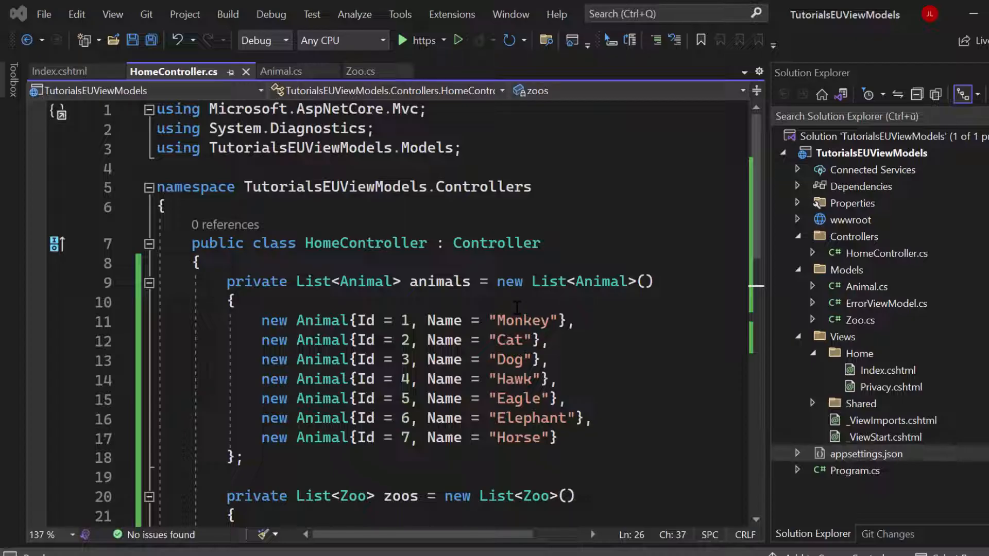
mouse_move(496, 243)
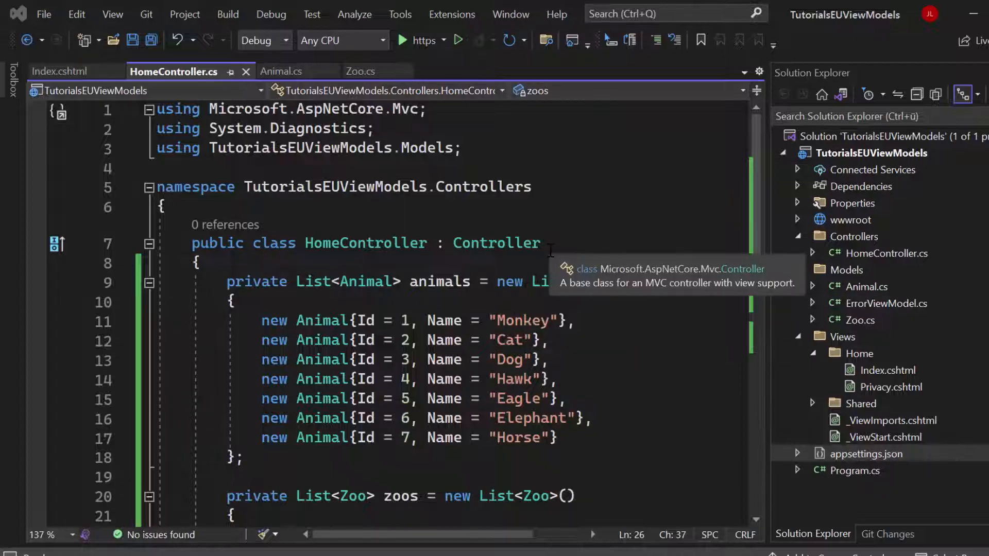
scroll("down", 3)
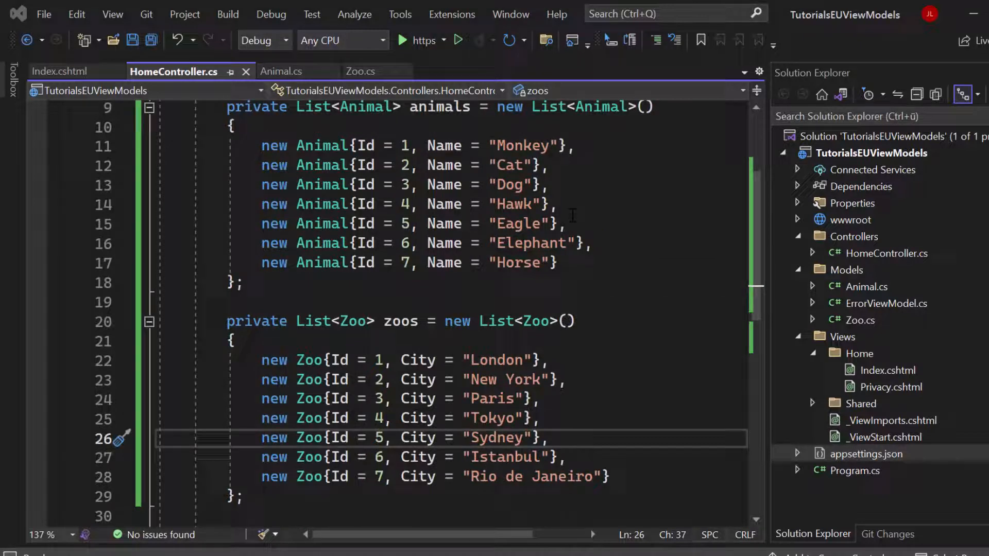
scroll("up", 3)
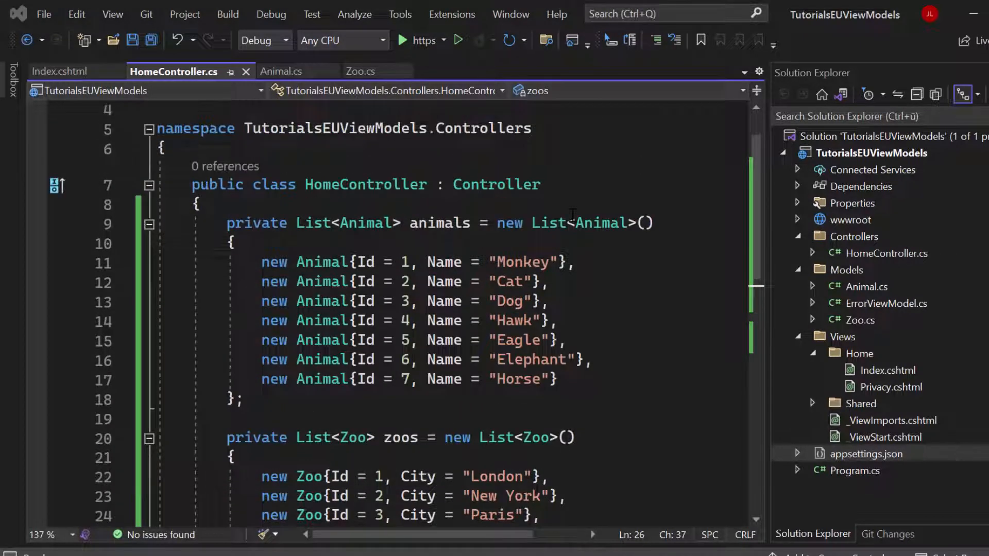
left_click(202, 204)
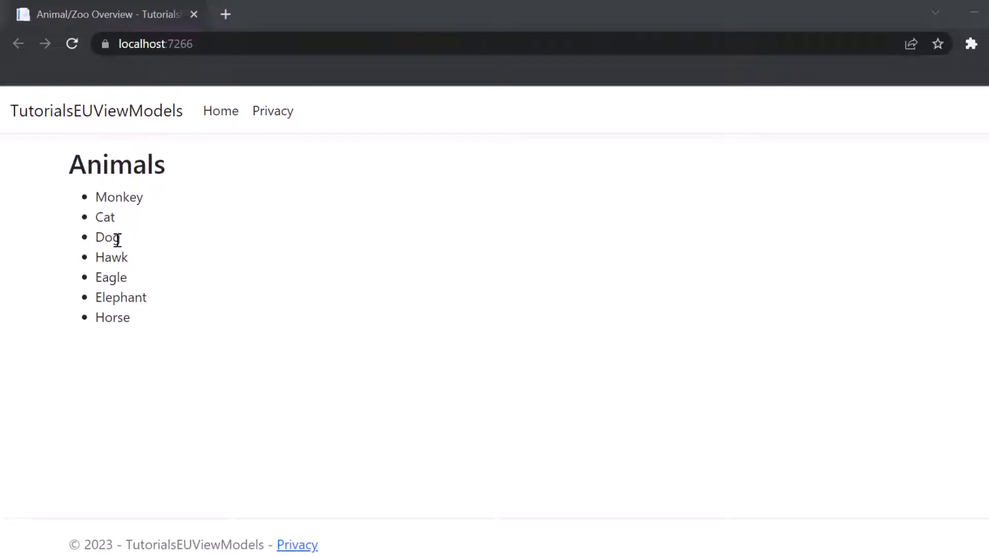
mouse_move(69, 170)
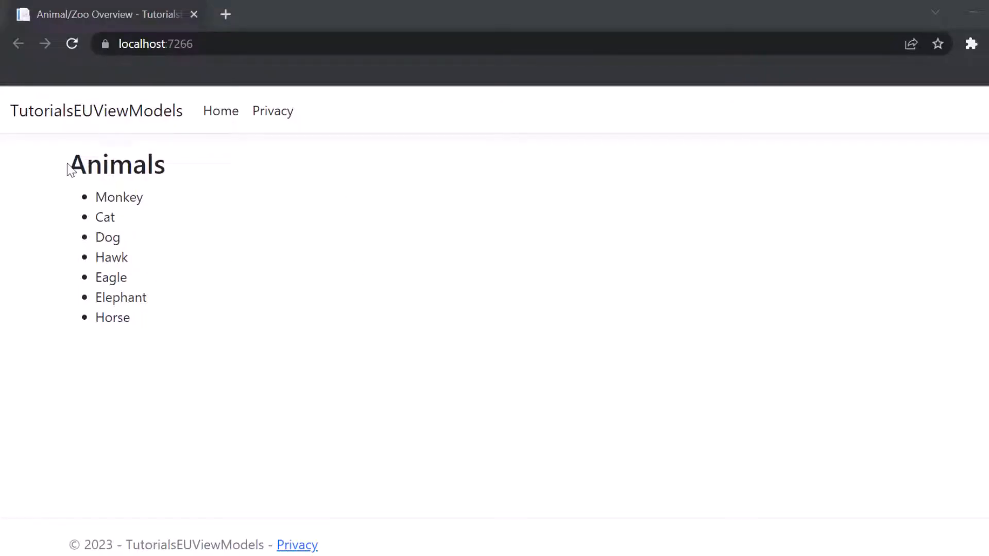
mouse_move(331, 234)
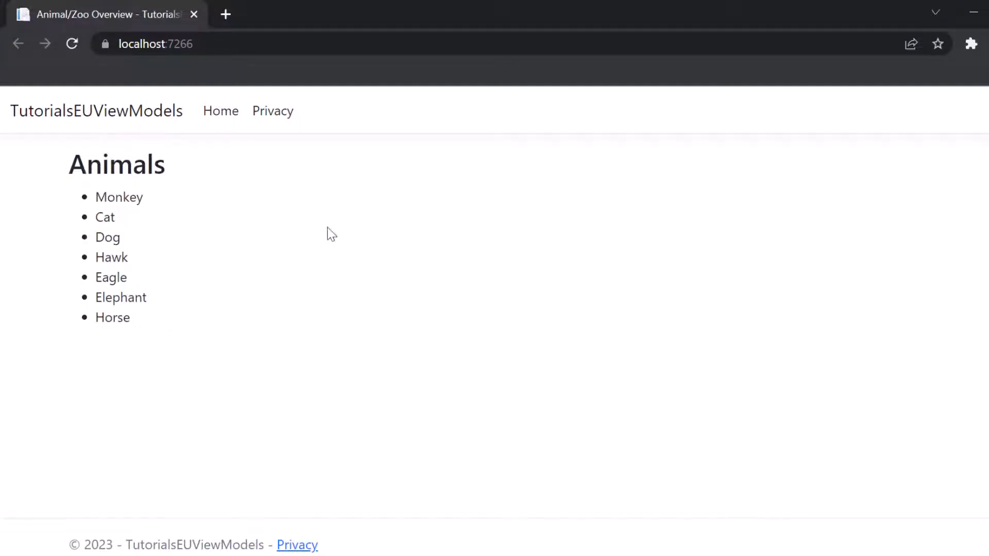
mouse_move(489, 321)
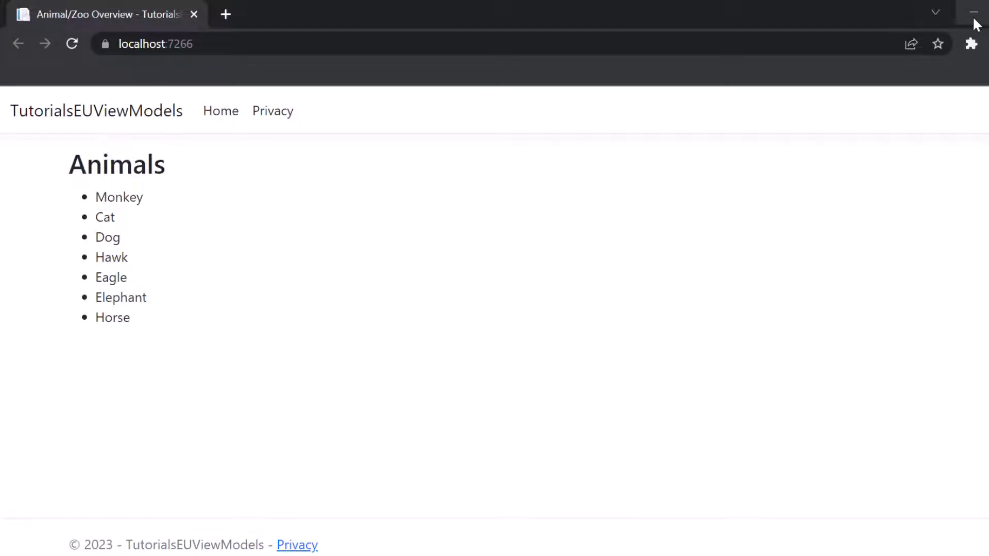
mouse_move(974, 12)
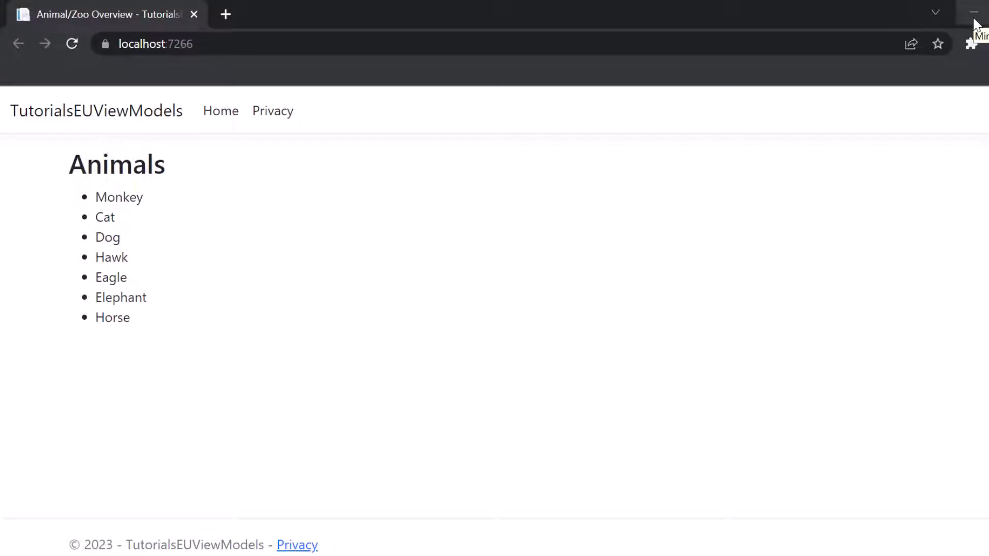
mouse_move(469, 238)
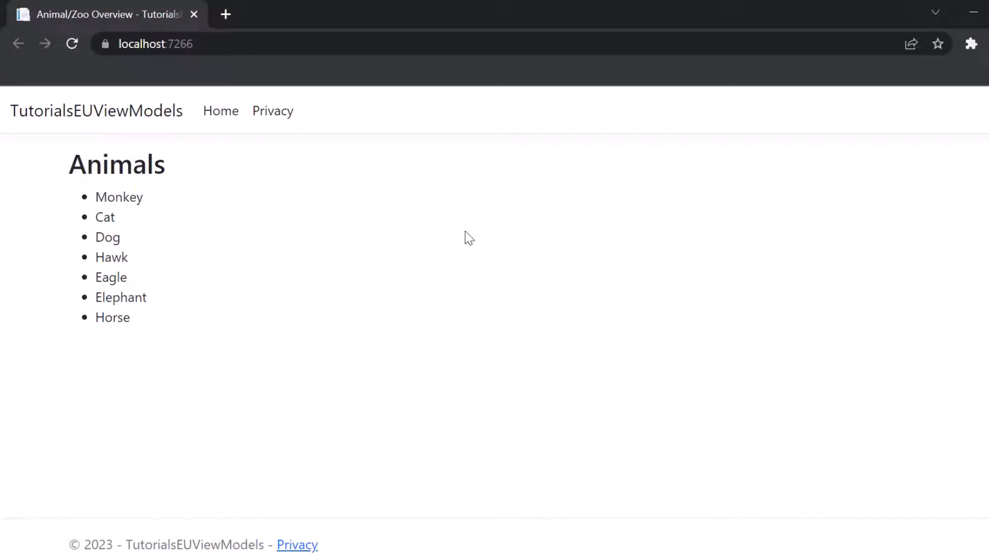
mouse_move(216, 327)
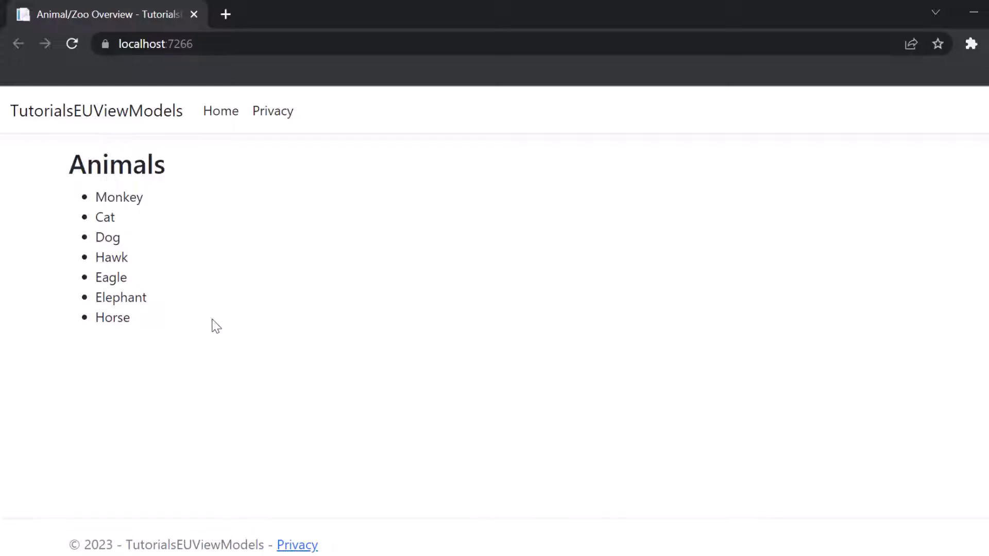
mouse_move(246, 227)
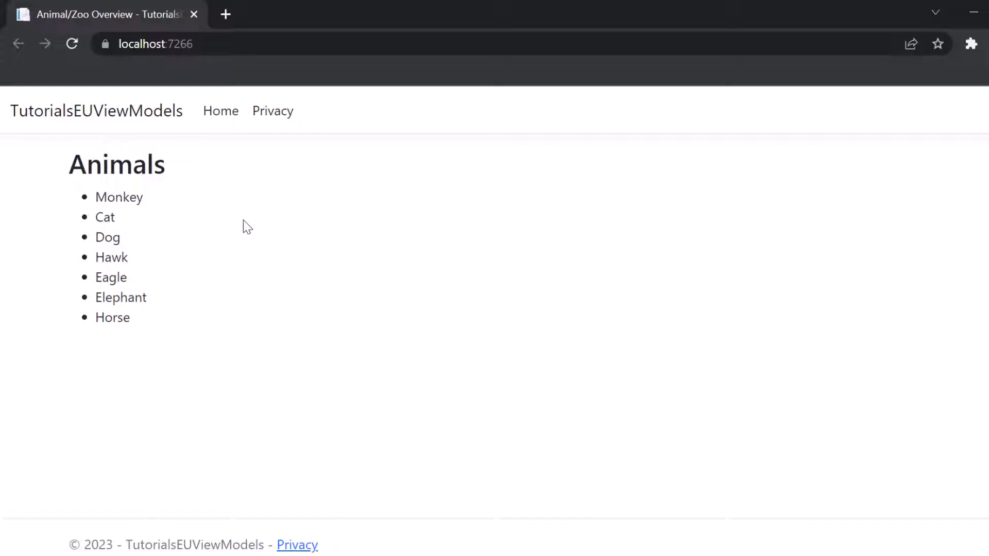
mouse_move(405, 321)
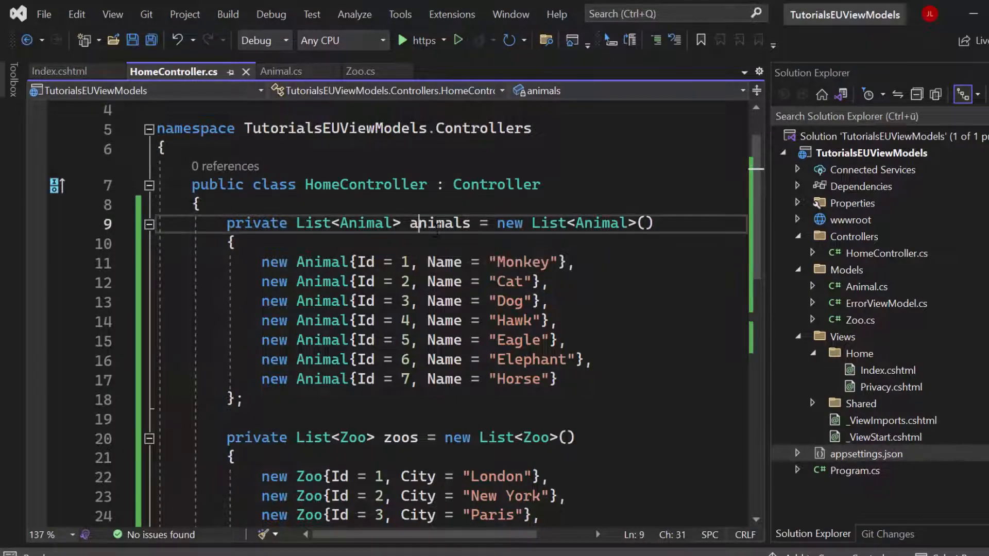
double_click(439, 224)
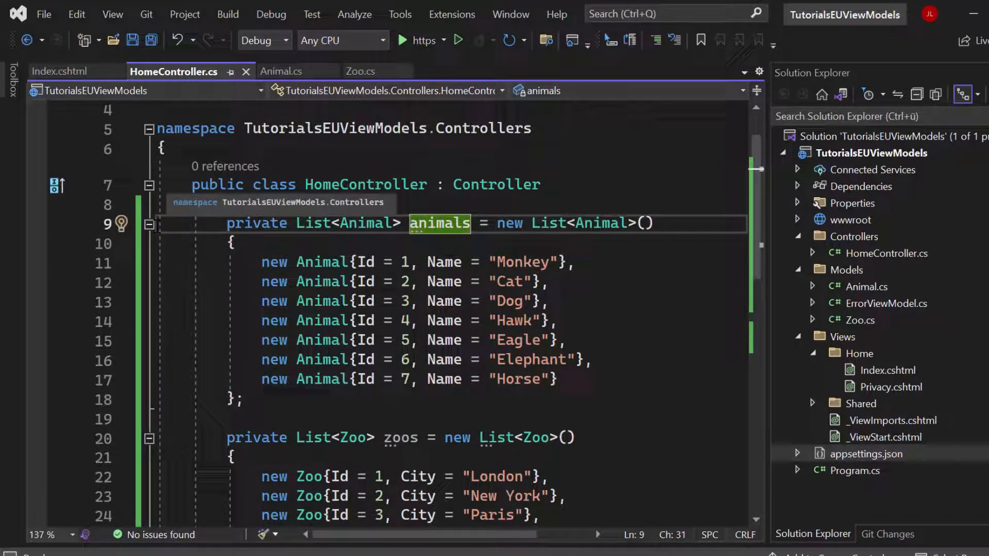
left_click(148, 223)
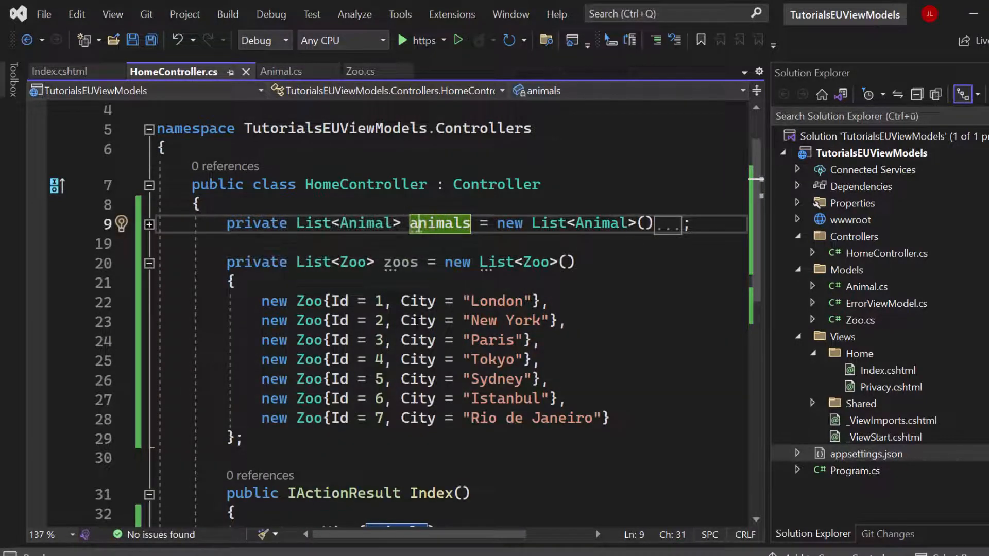
mouse_move(552, 345)
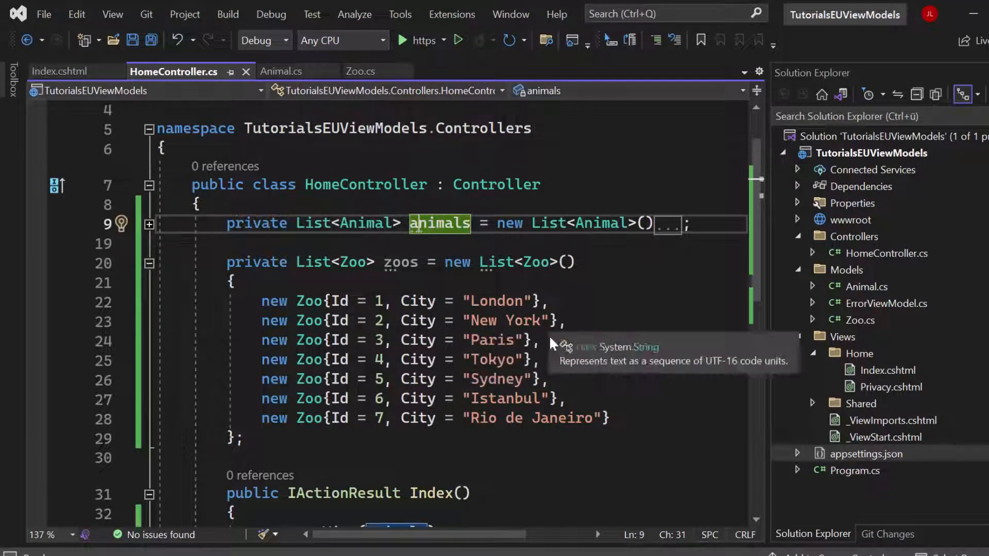
mouse_move(257, 250)
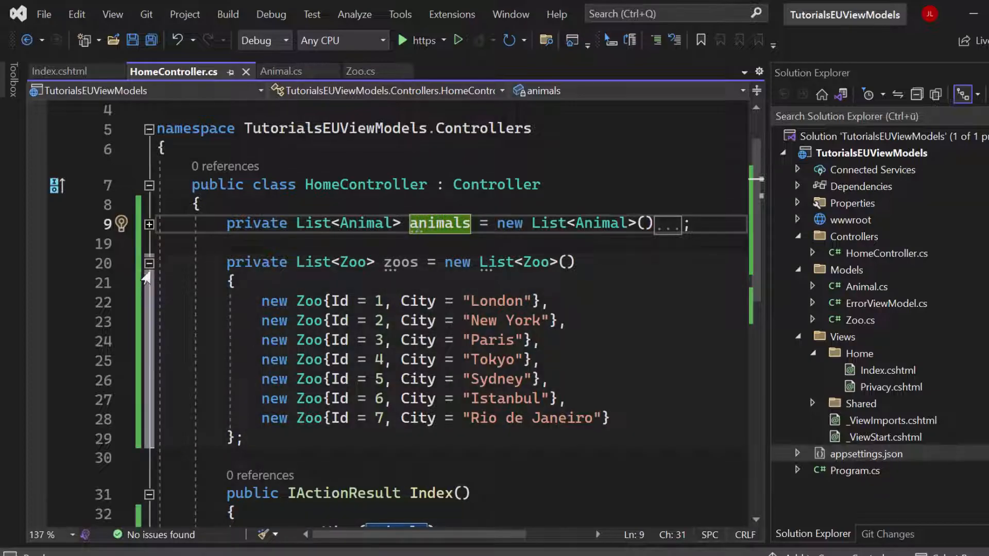
- Review the Animal and Zoo model classes, then return to HomeController below the collapsed lists
left_click(277, 71)
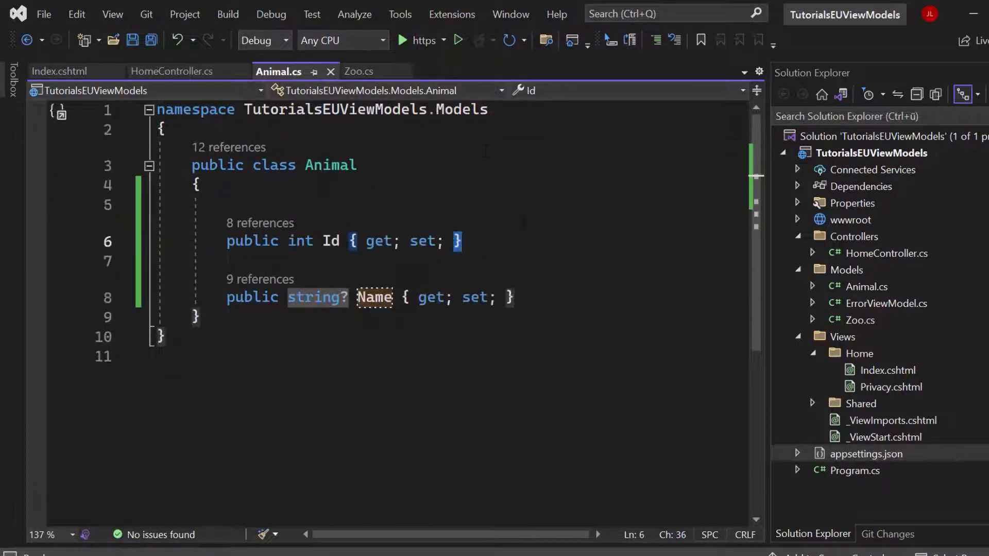
left_click(356, 71)
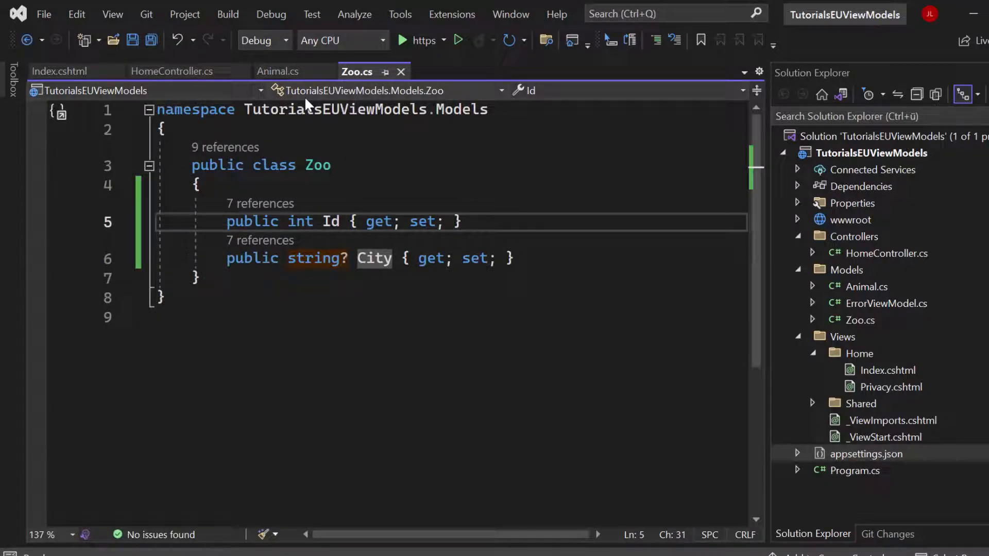
mouse_move(277, 72)
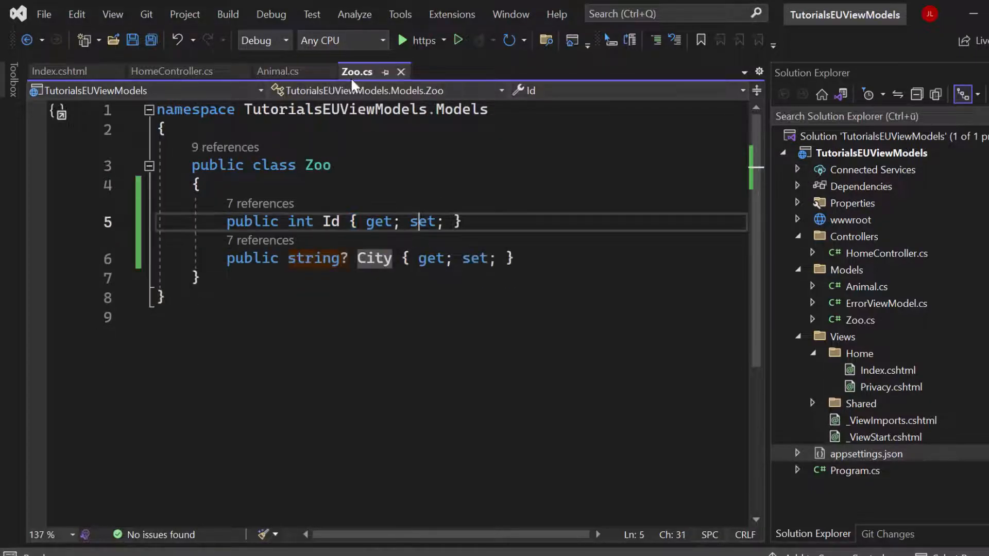
left_click(277, 71)
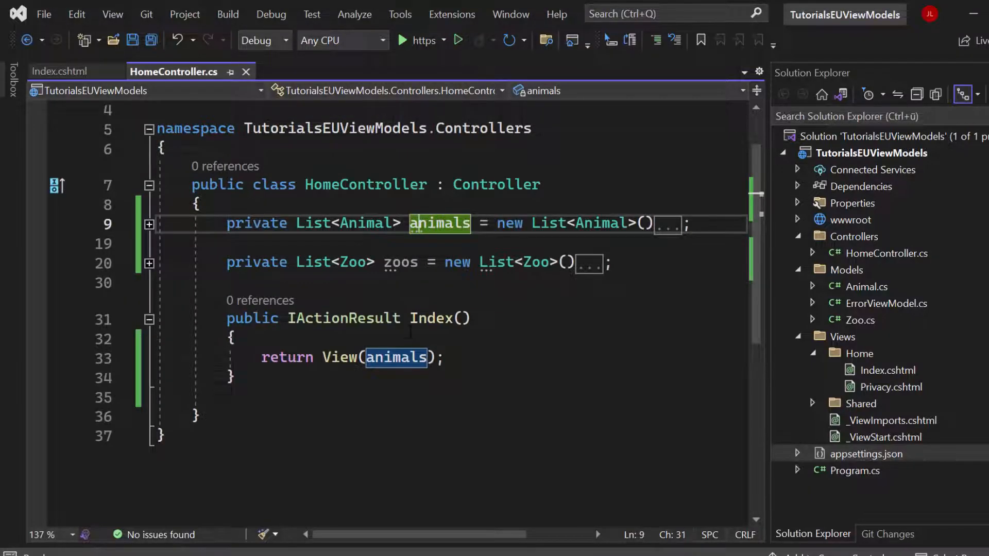
left_click(227, 283)
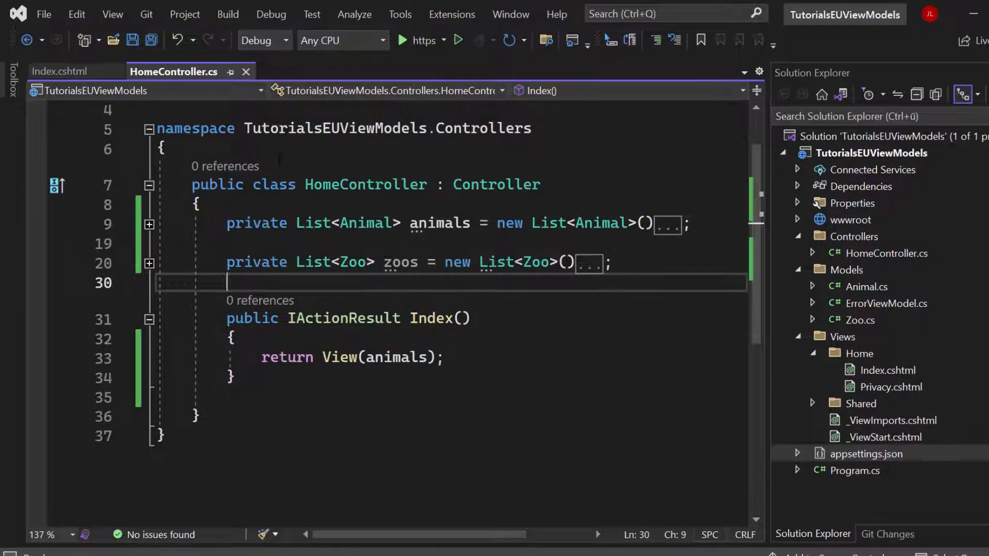
mouse_move(60, 71)
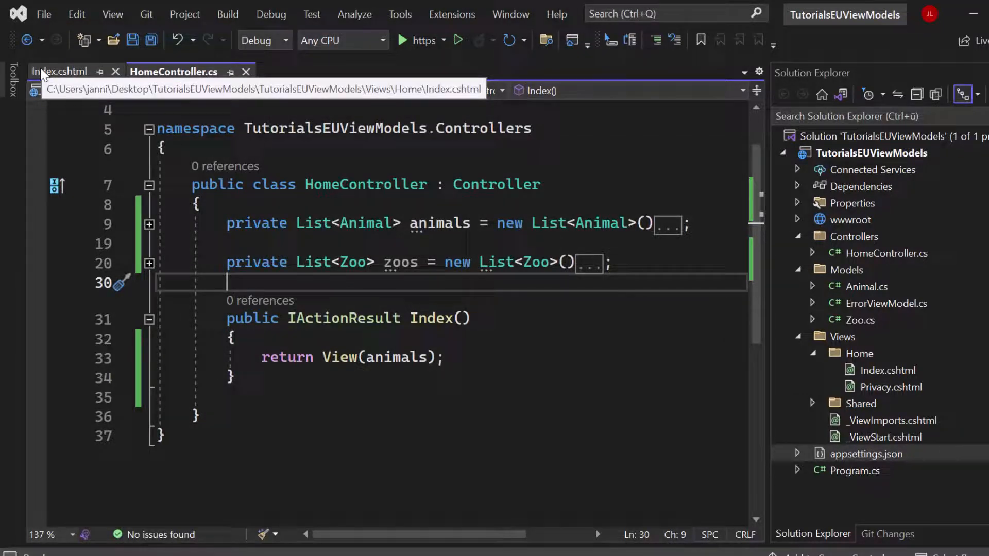
left_click(60, 71)
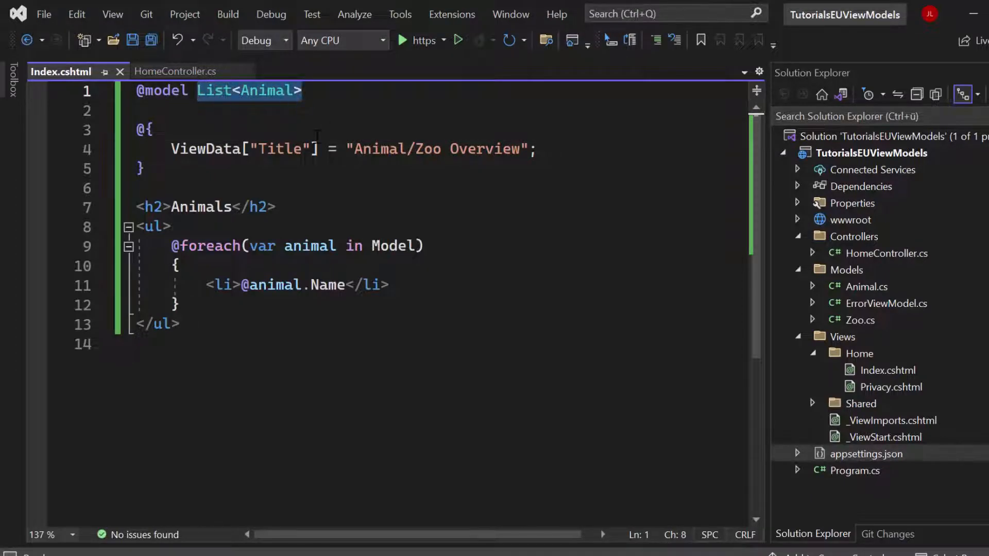
left_click(424, 246)
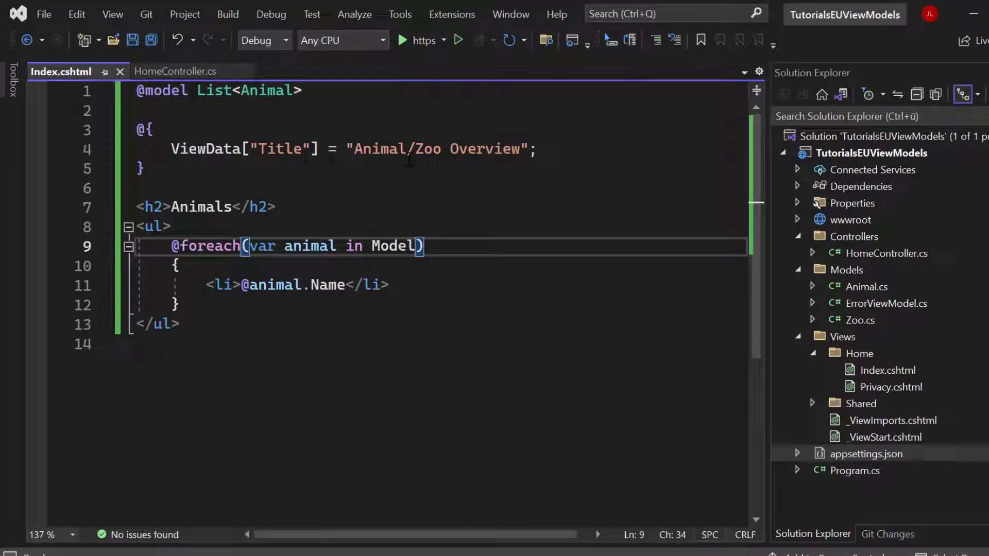
mouse_move(175, 71)
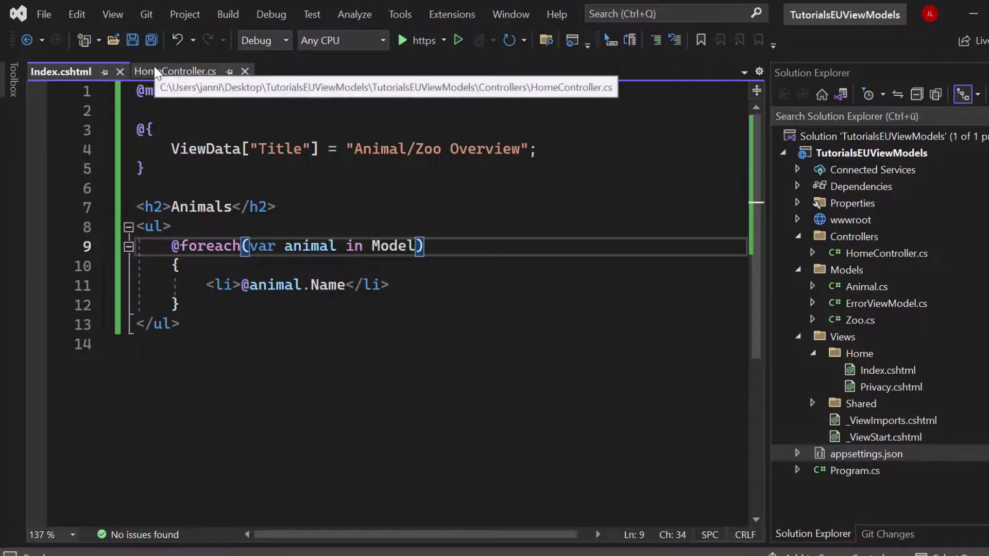
left_click(172, 71)
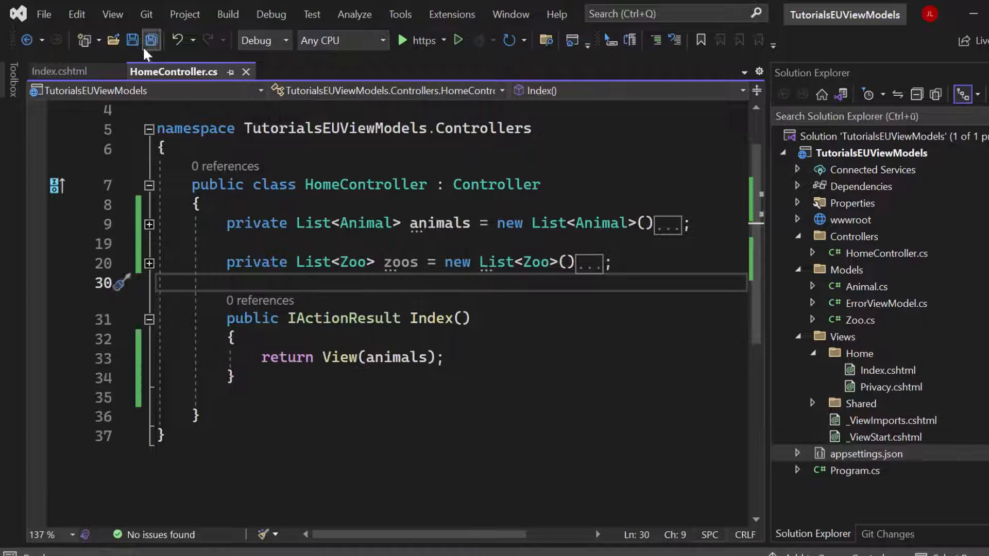
left_click(61, 71)
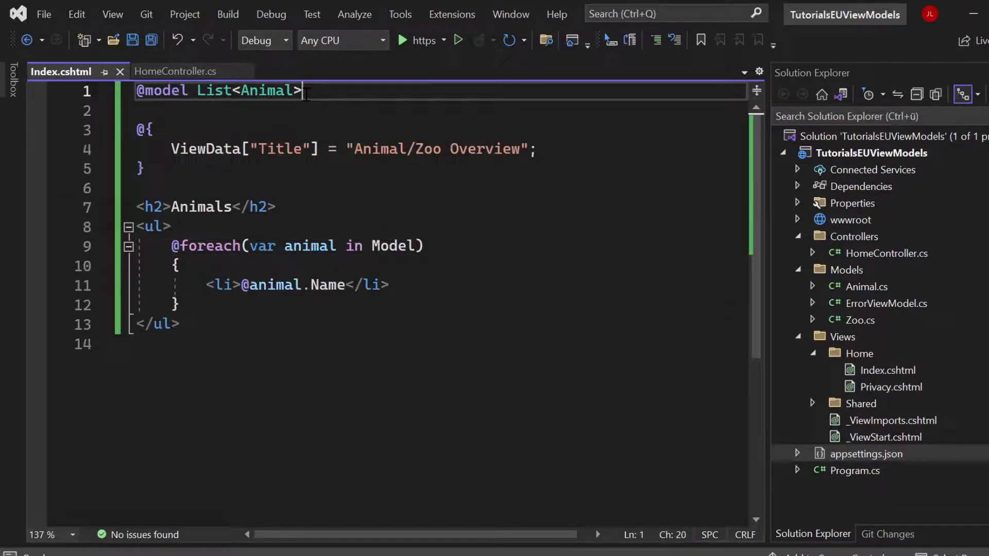
double_click(266, 91)
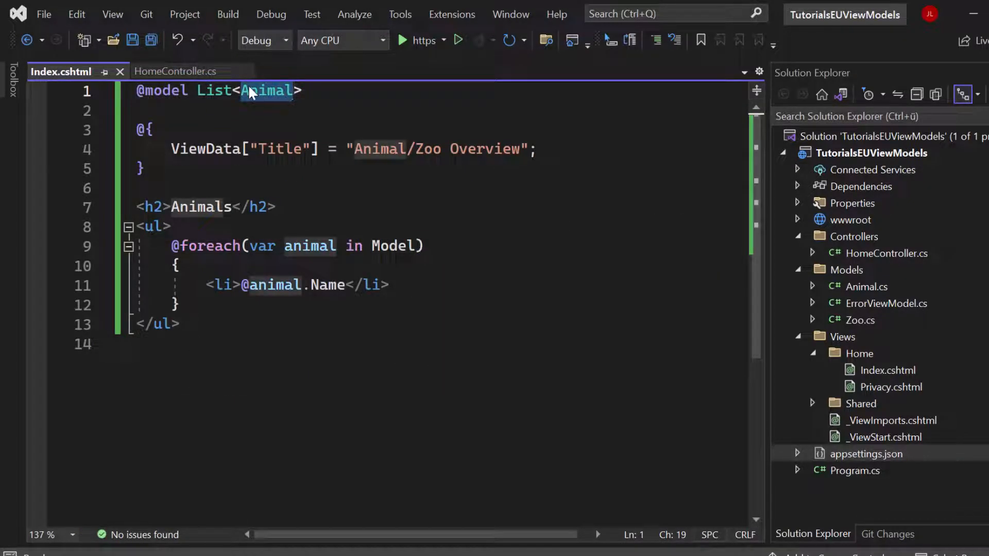
type("Zoo")
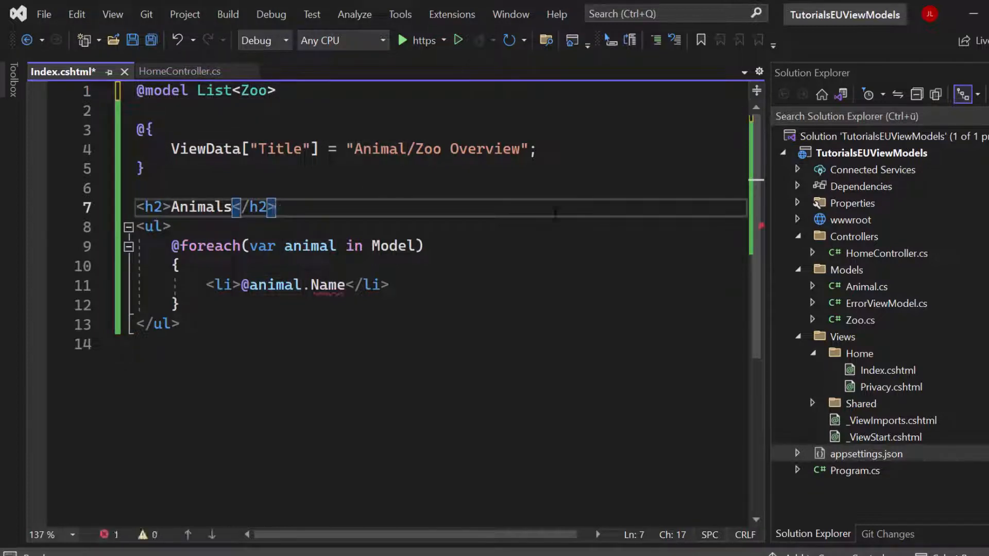
left_click(373, 148)
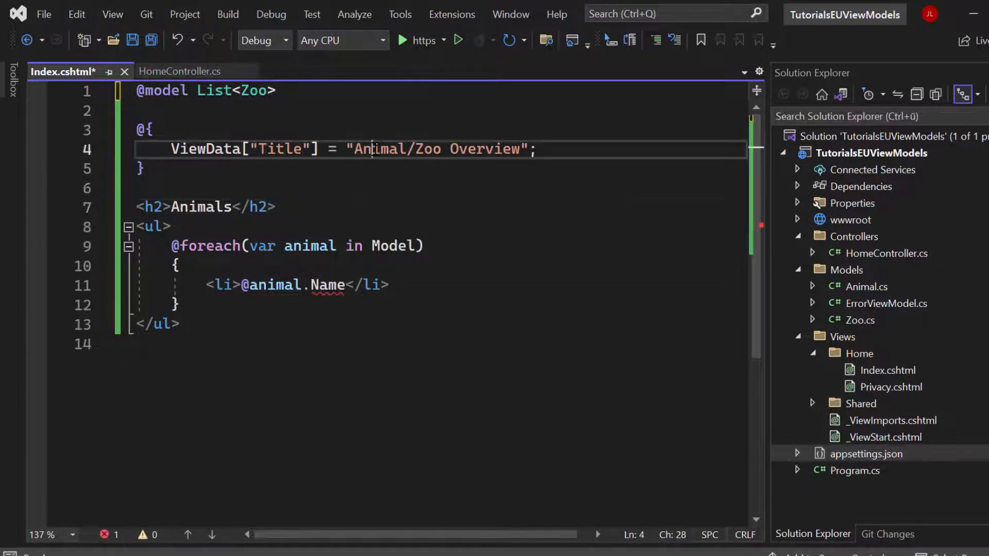
type("Animal>,")
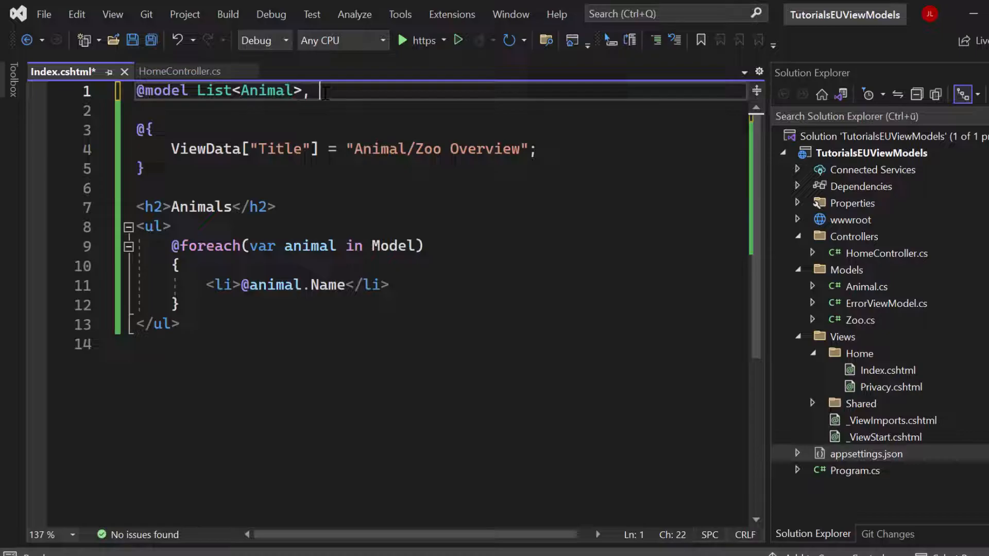
type("List<")
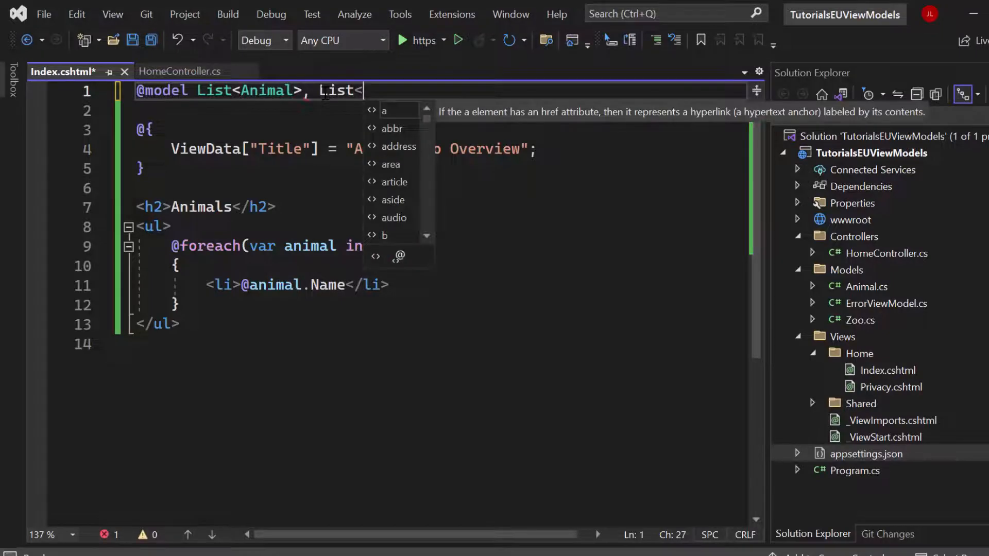
type("Zoo</Zoos")
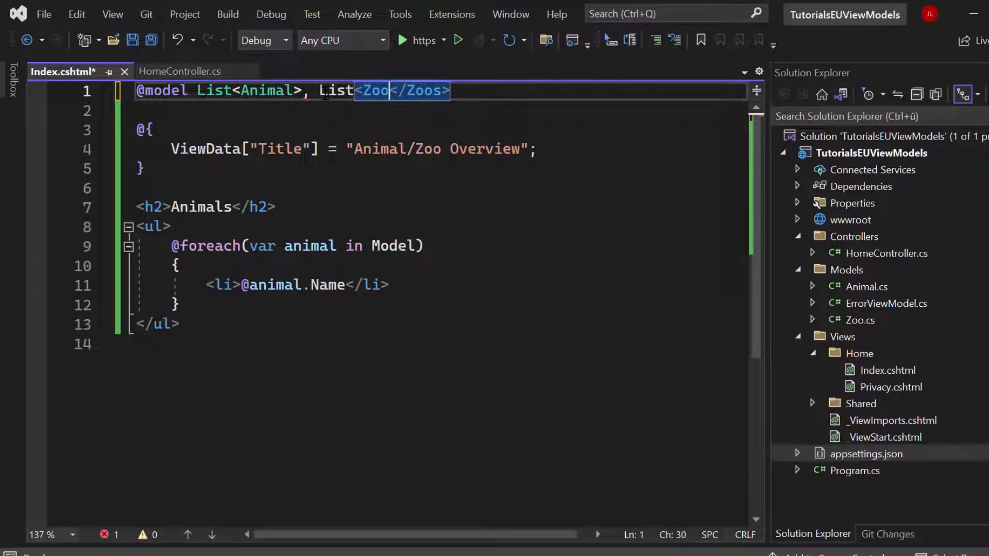
type("></Zoo>")
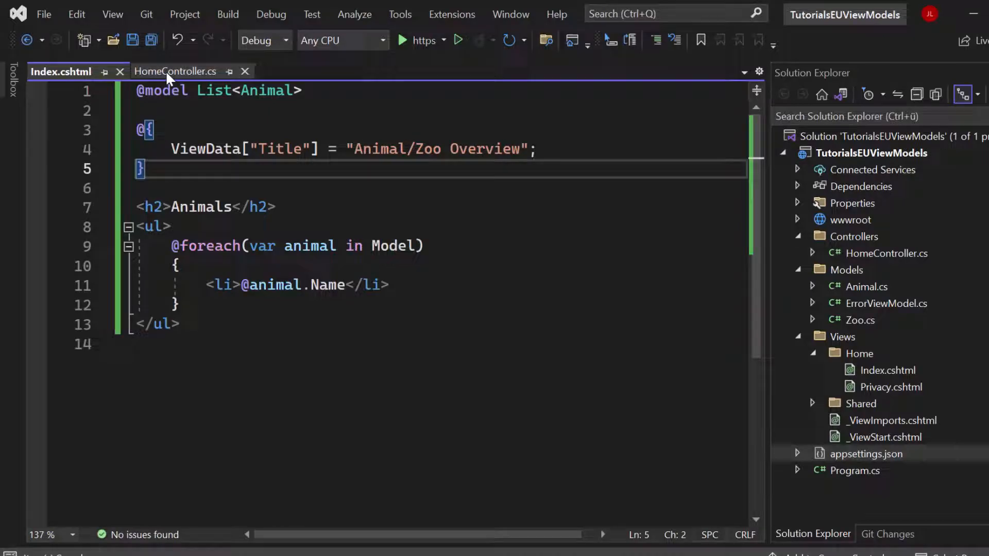
mouse_move(175, 71)
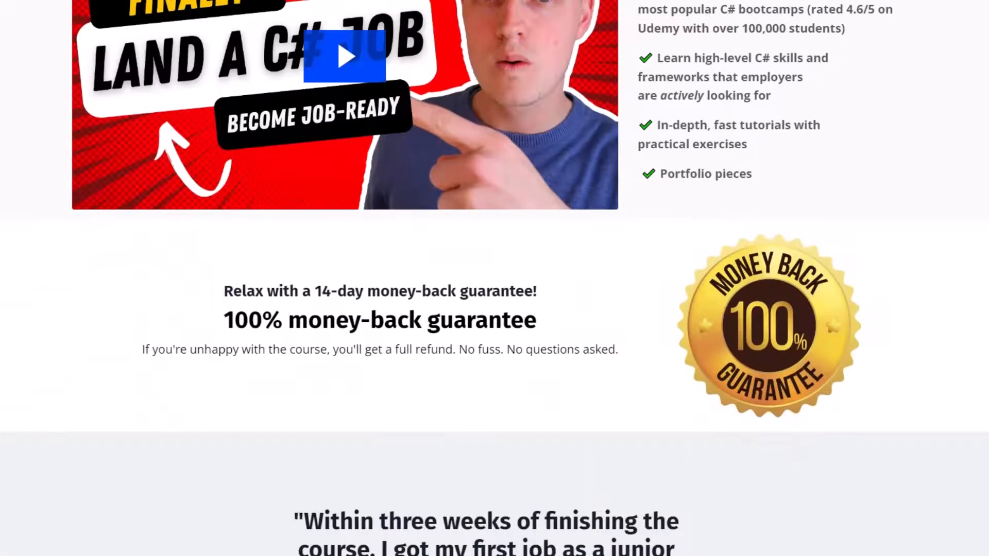
scroll("down", 3)
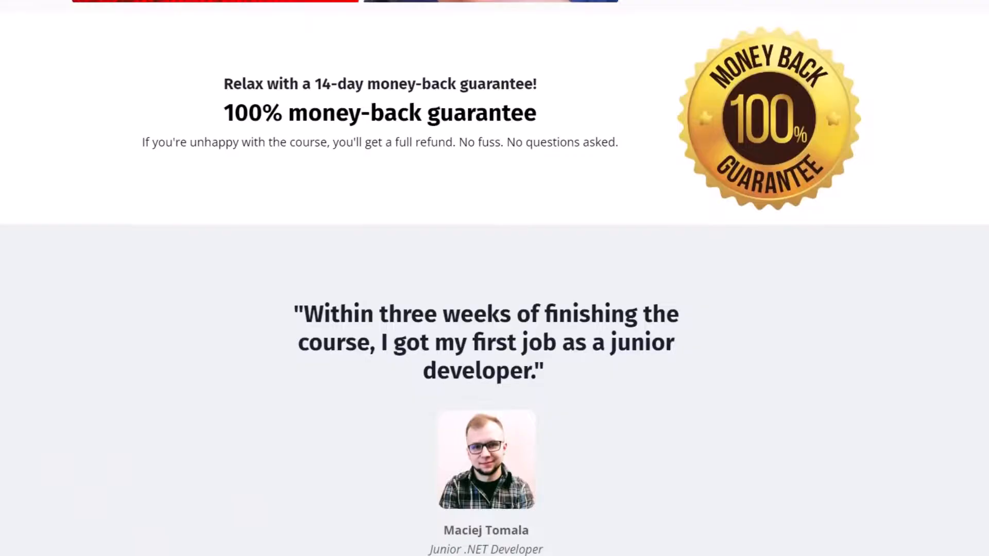
scroll("down", 3)
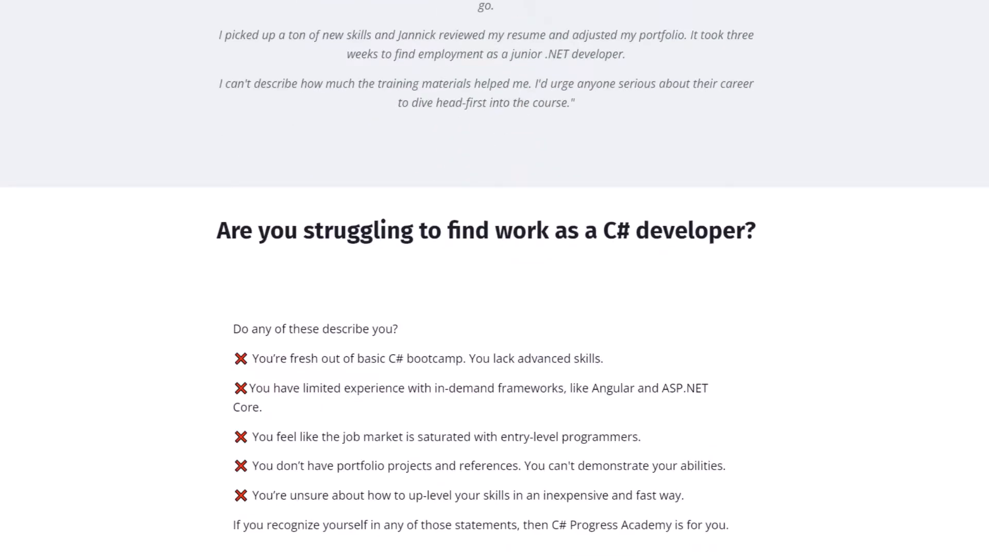
scroll("down", 3)
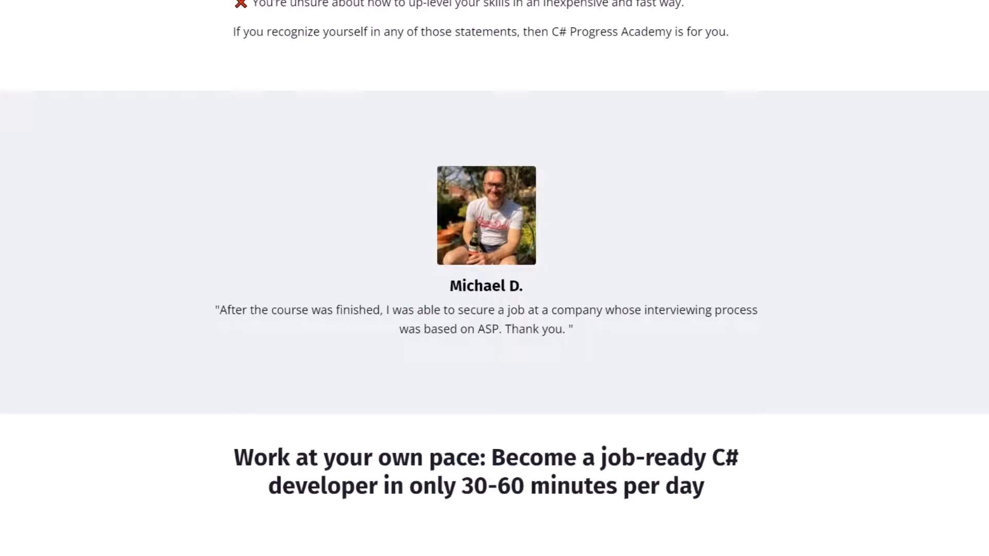
scroll("down", 3)
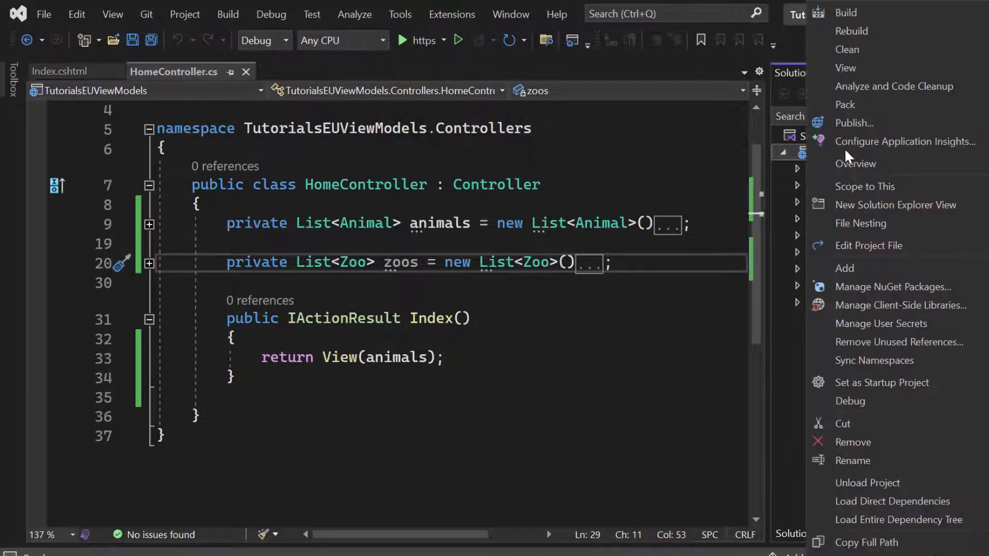
- Add a ViewModels folder to the project and start adding a new class inside it
left_click(843, 268)
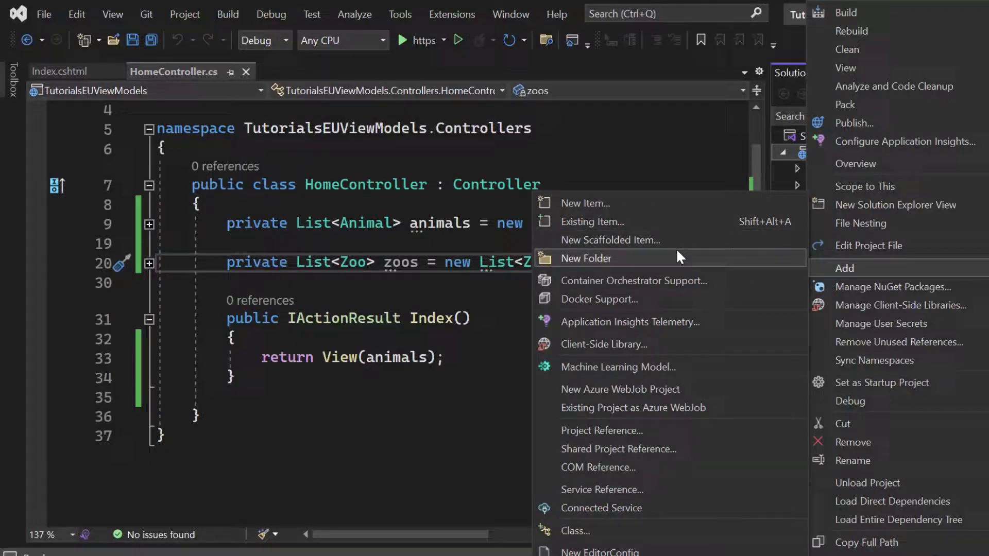
left_click(585, 257)
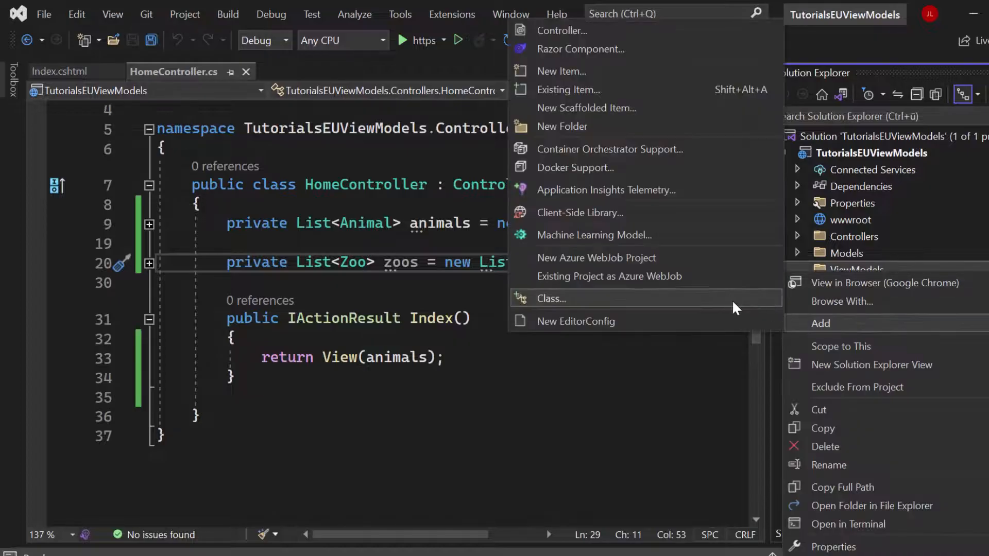
left_click(550, 299)
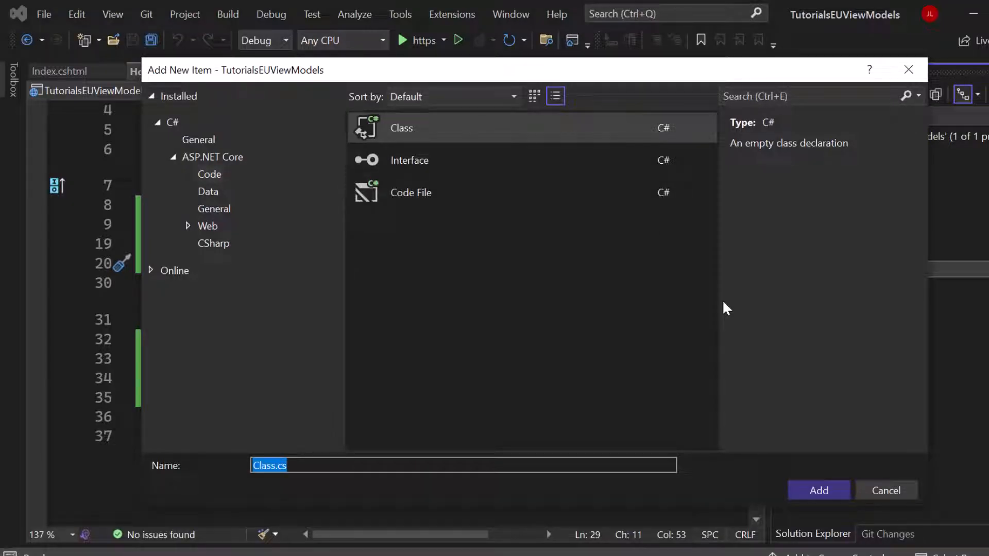
- Create the AnimalZooViewData class file in the ViewModels folder
type("Animal")
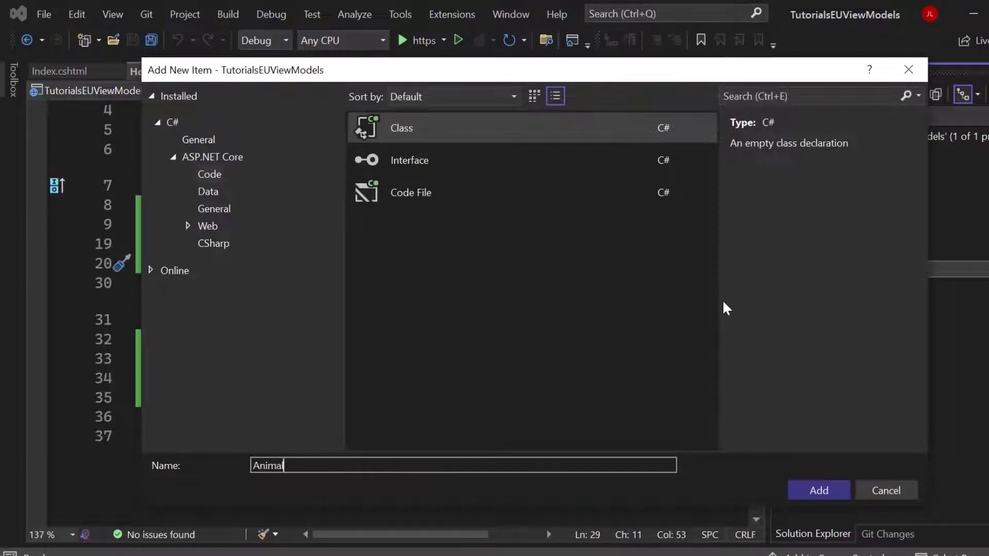
type("ZooViewDat")
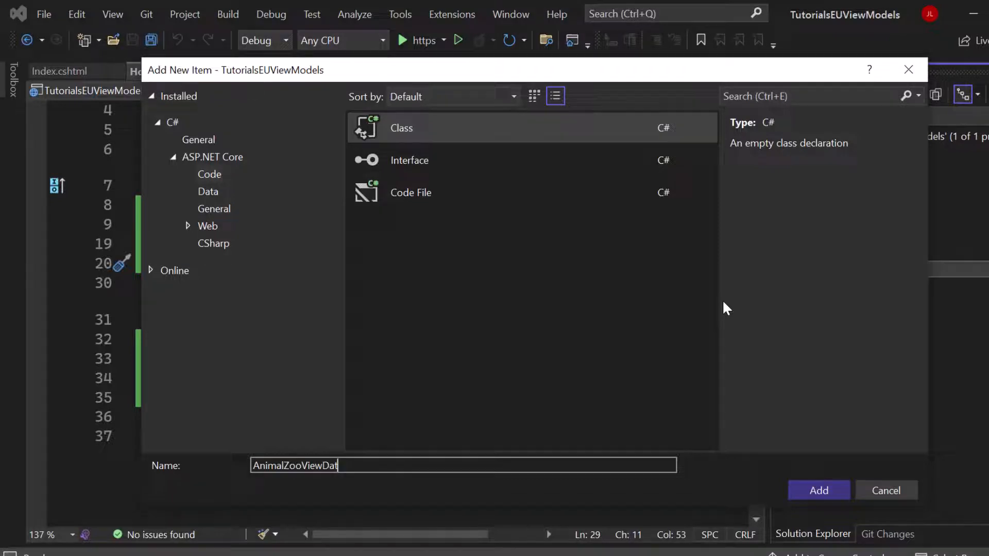
left_click(817, 490)
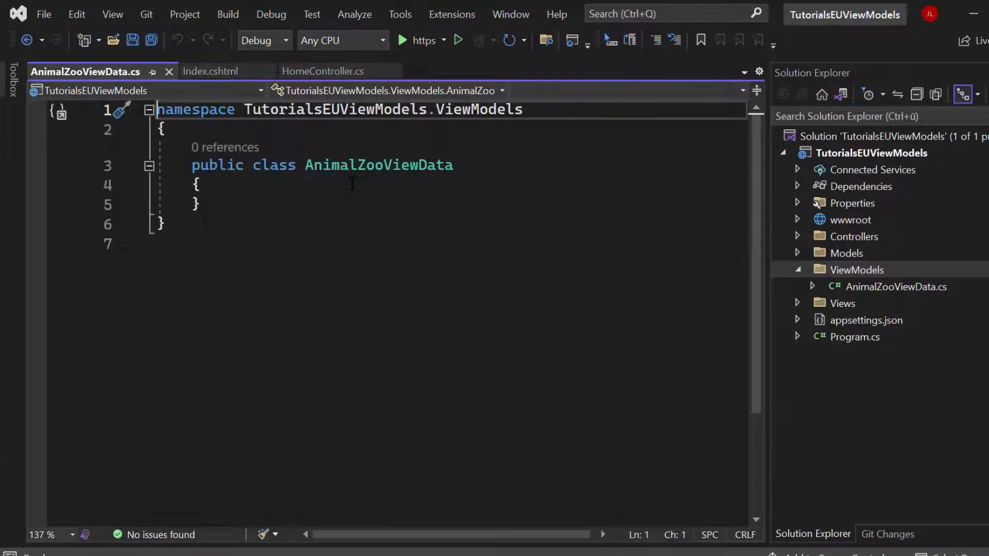
- Give AnimalZooViewData List<Animal> Animals and List<Zoo> Zoos properties using the prop snippet
left_click(201, 184)
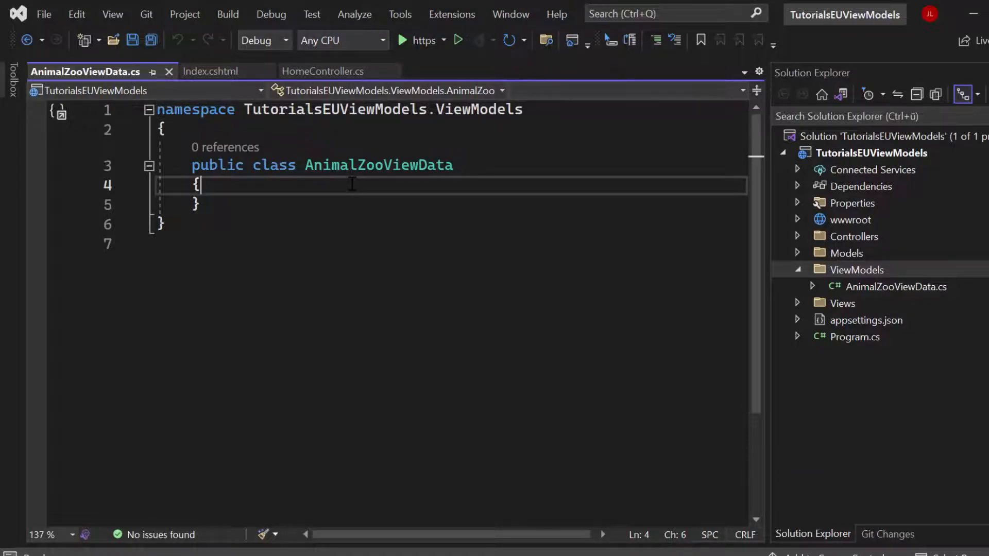
type("prop")
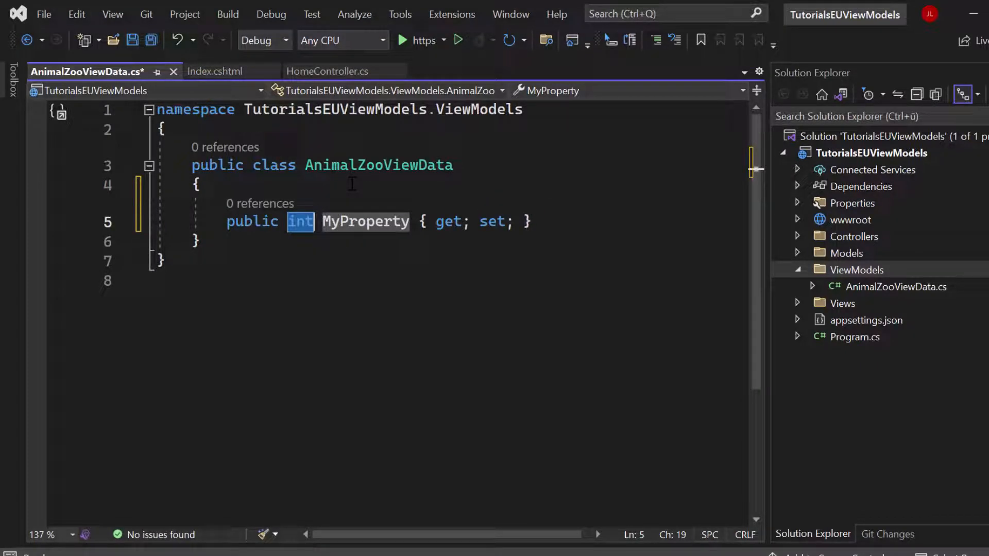
type("List<A")
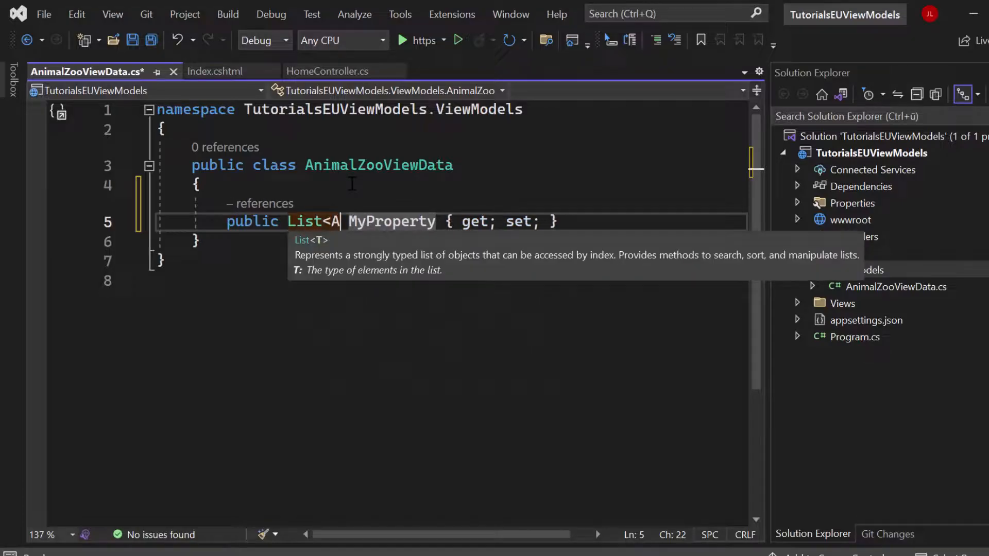
type("nimal")
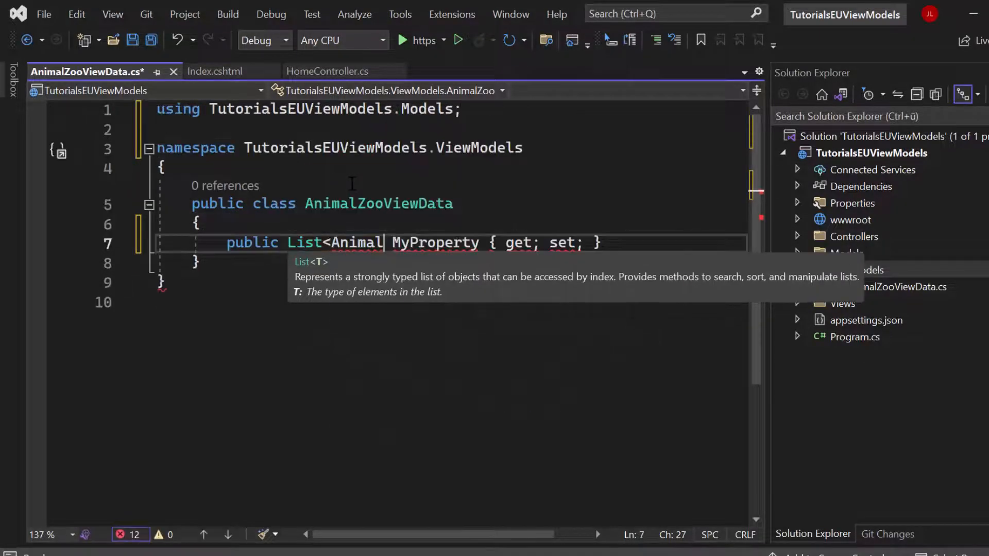
type(">")
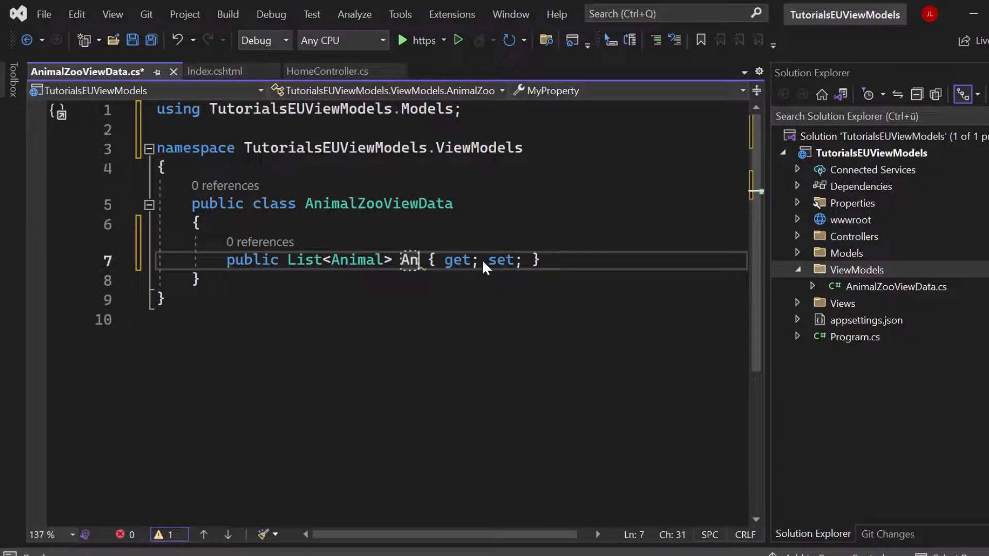
type("imals")
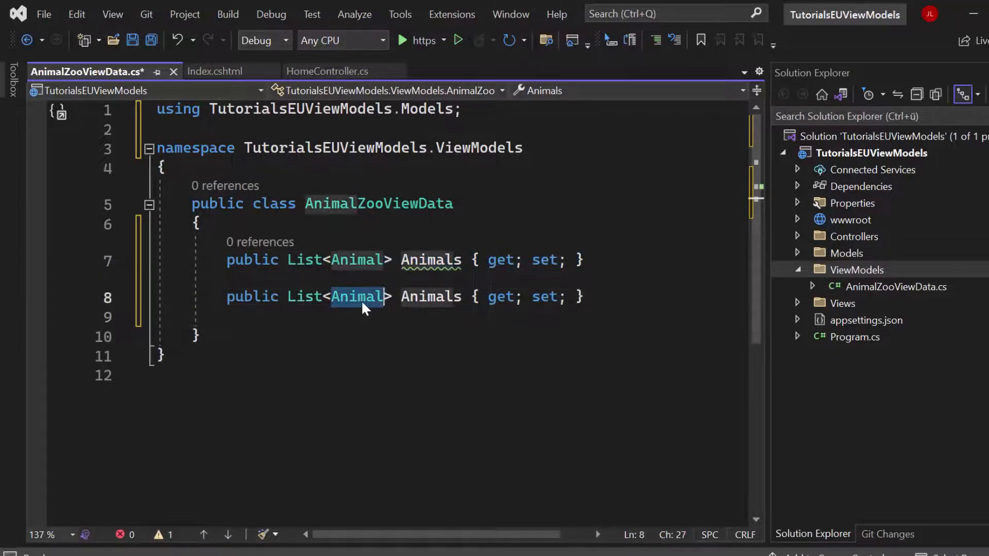
type("Zoo")
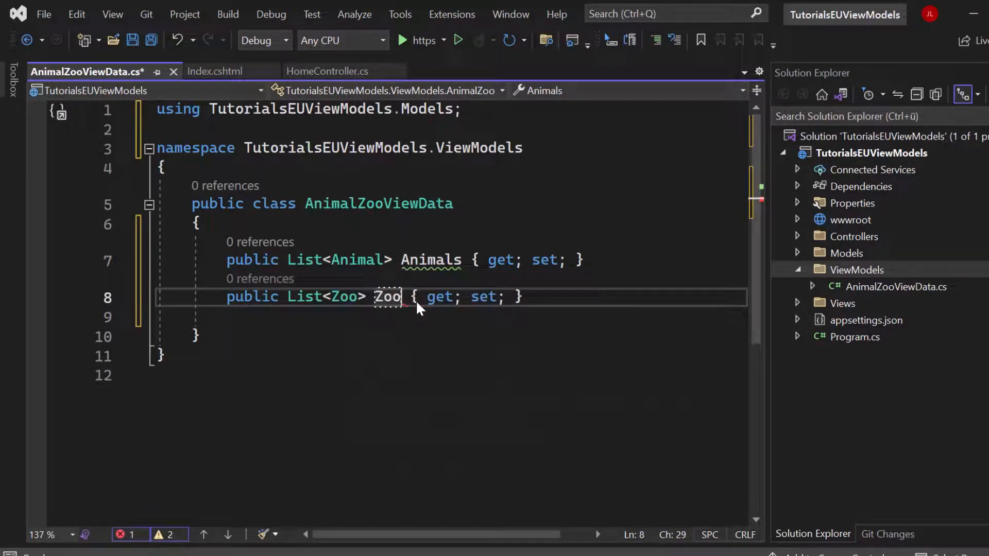
type("s")
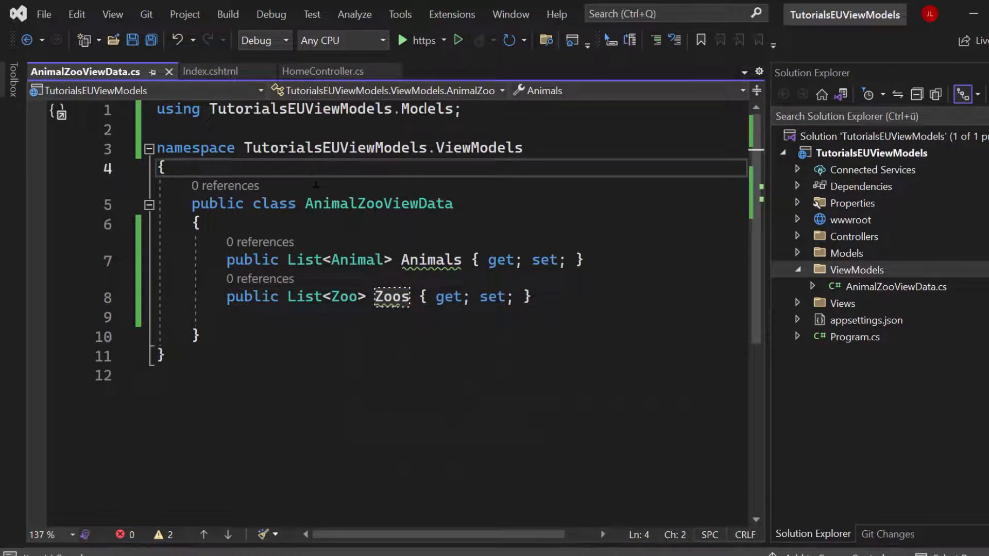
mouse_move(211, 71)
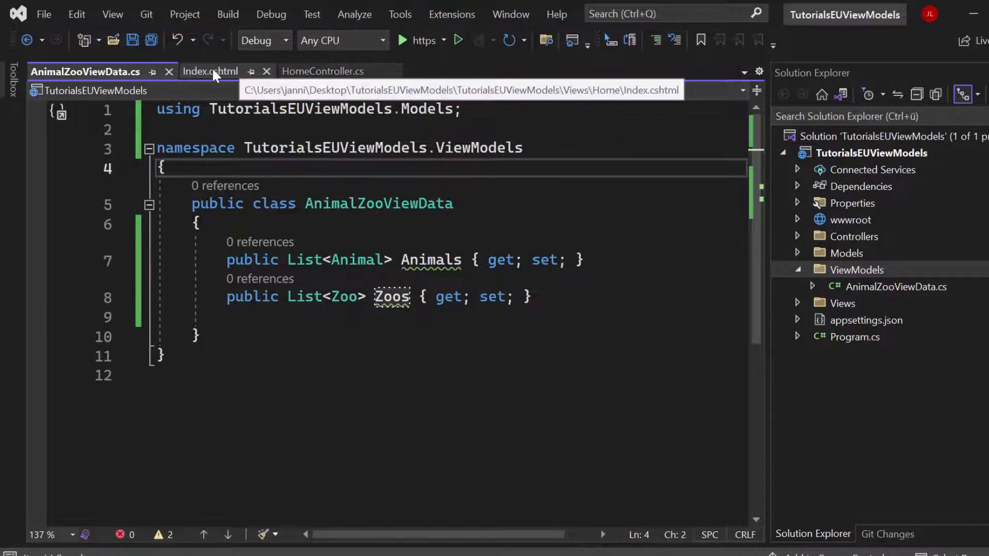
- Declare AnimalZooViewData as the Index view's model type
left_click(210, 71)
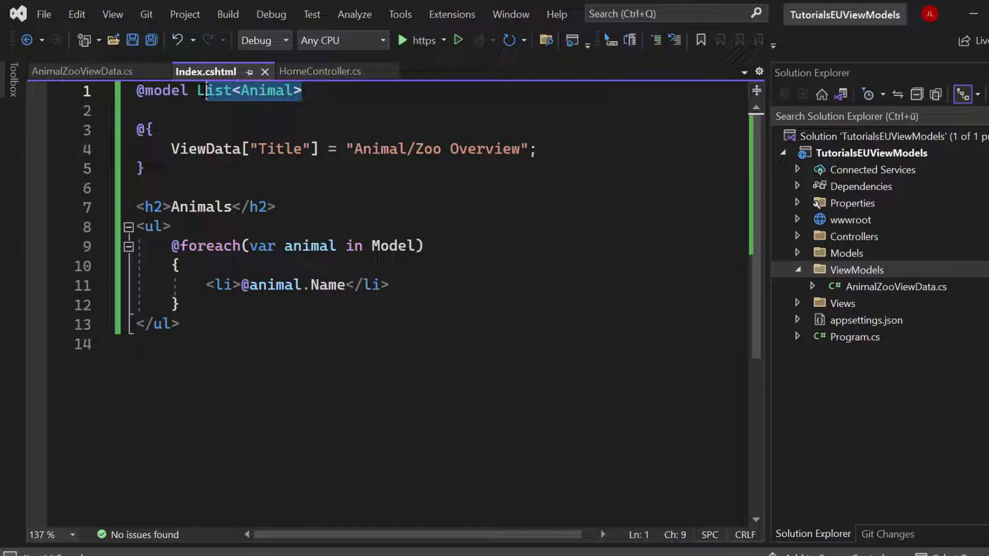
type("A")
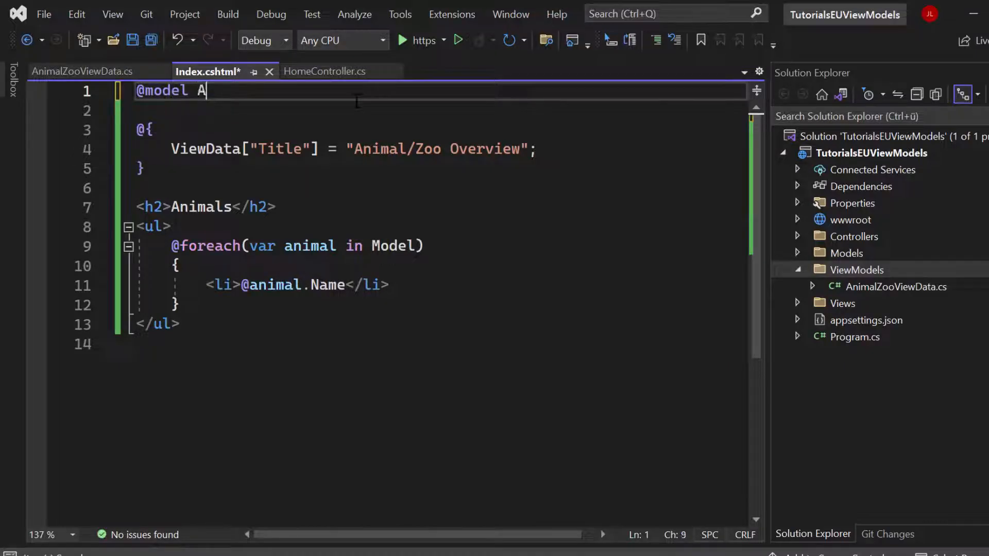
type("nimal")
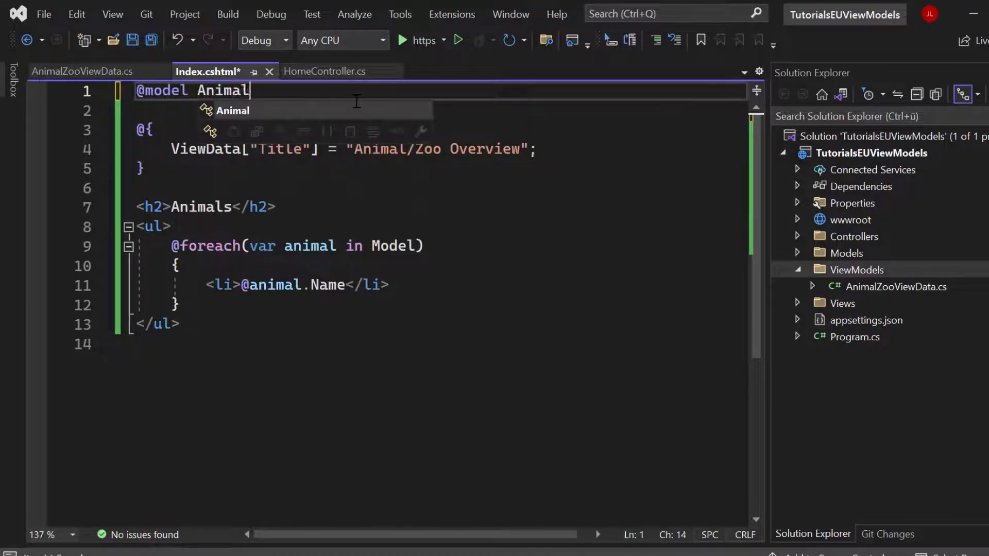
type("ZooViewData")
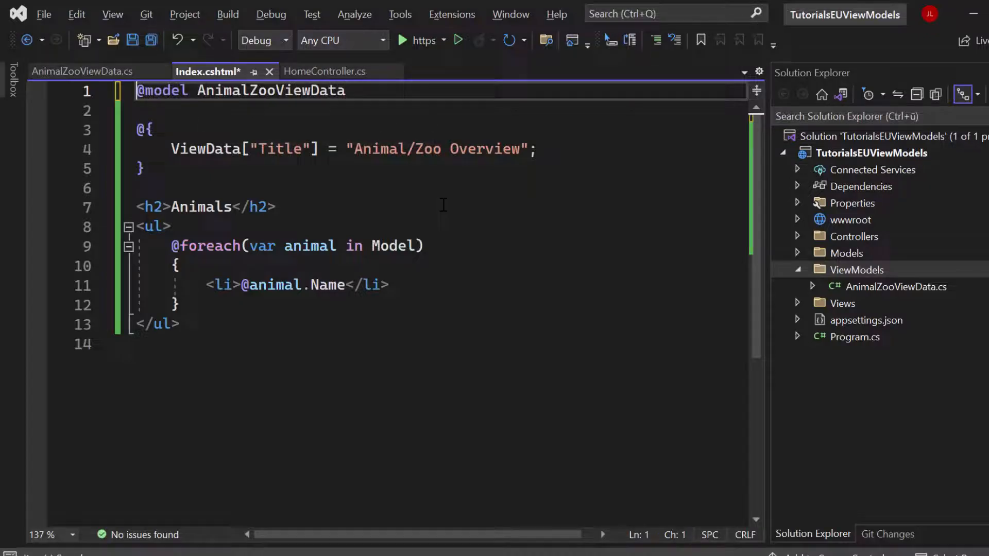
- Import the TutorialsEU.ViewModels namespace and make the animal loop iterate Model.Animals
type("@u")
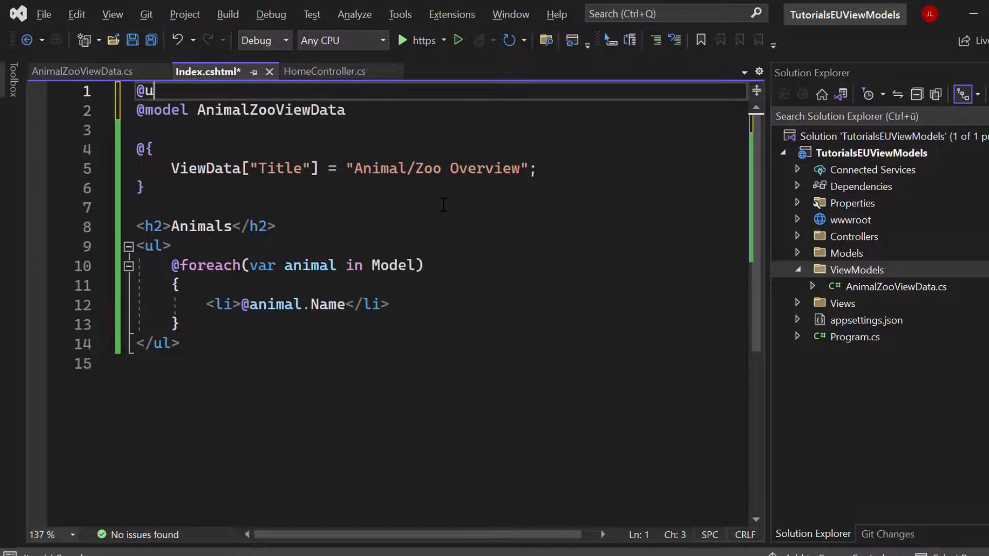
type("sing T")
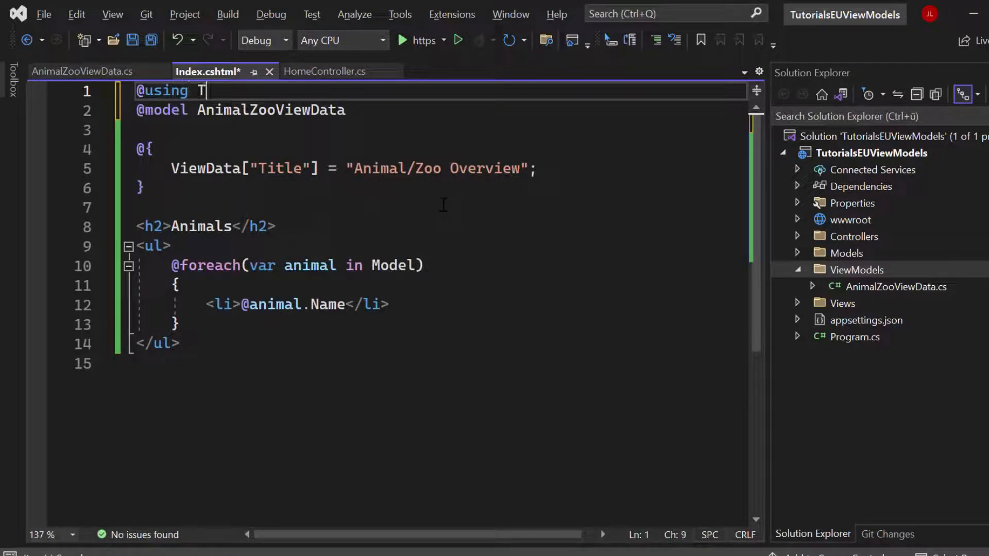
type("utorialsEUViewModels.ViewModels.")
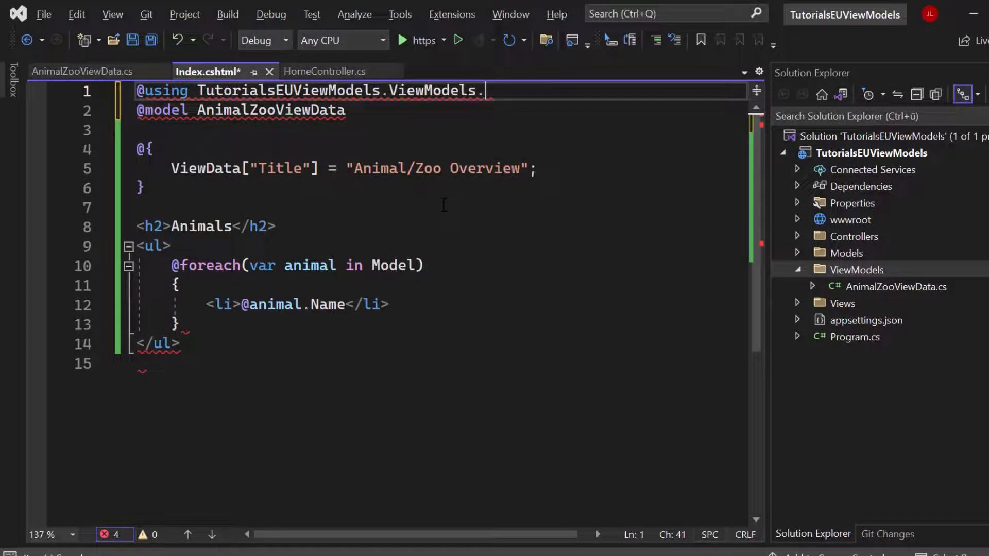
key("Backspace")
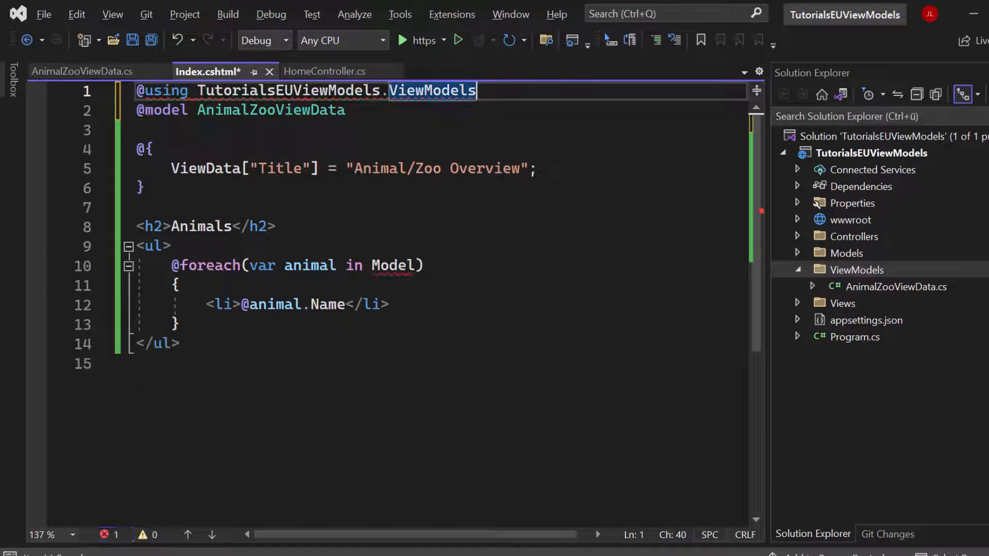
key("Return")
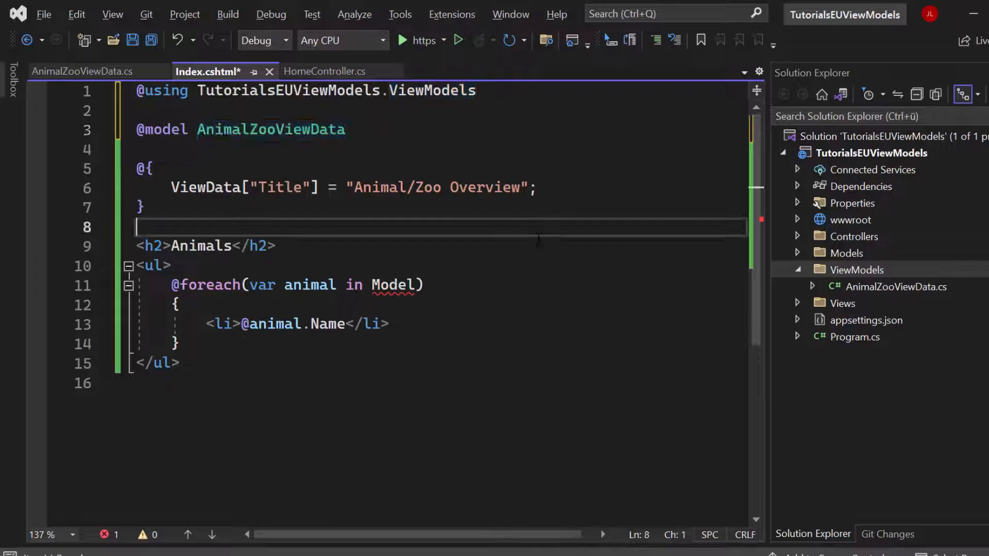
mouse_move(392, 285)
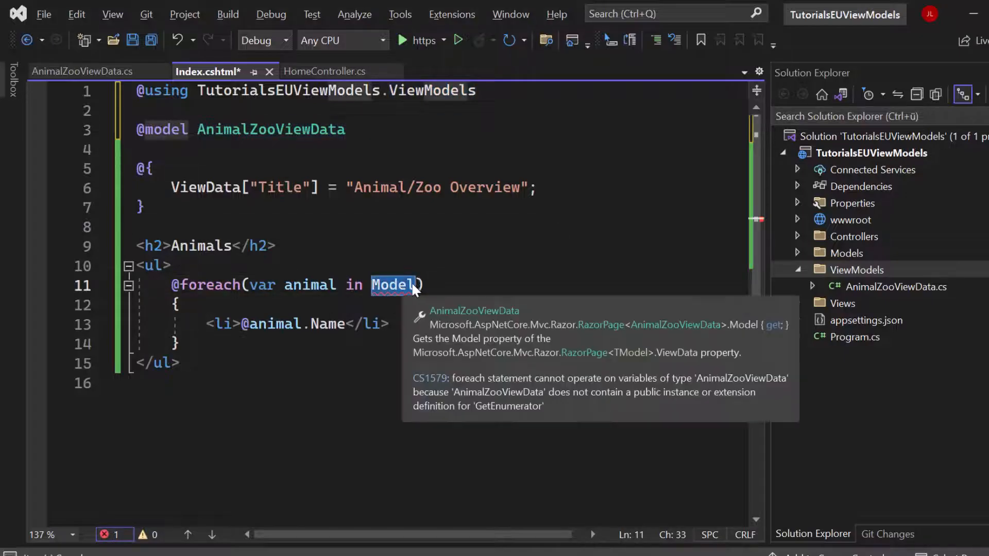
type(".Animals")
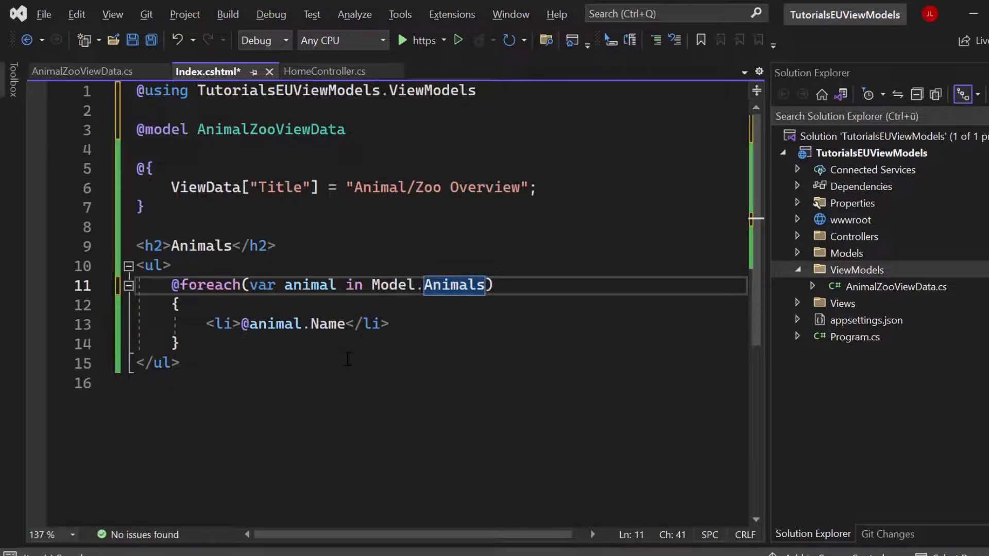
left_click(179, 364)
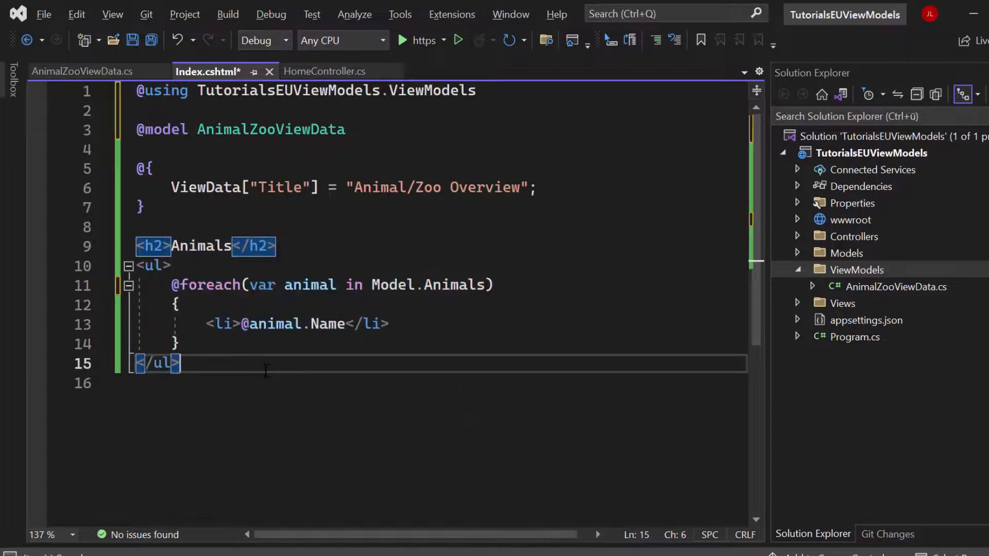
key("ctrl+v")
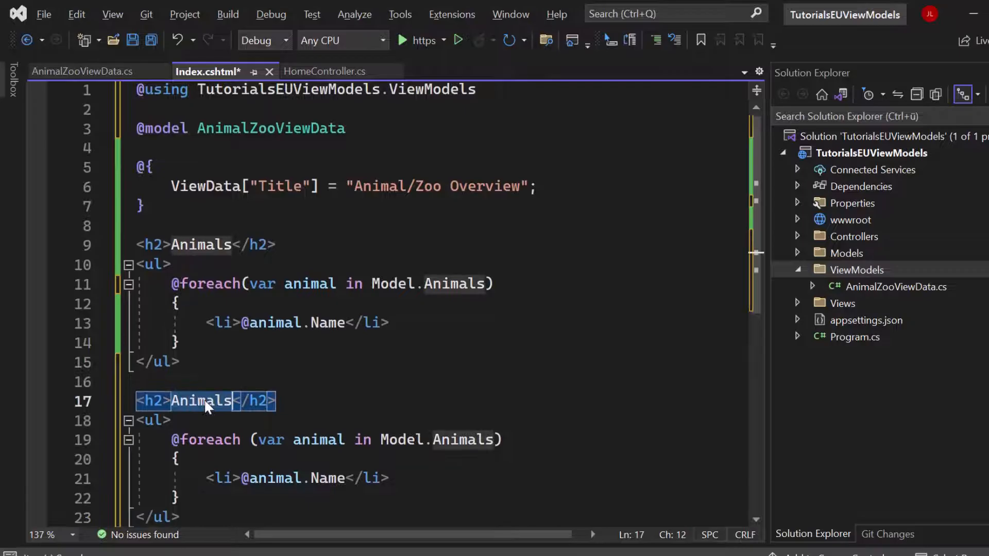
type("Zoos")
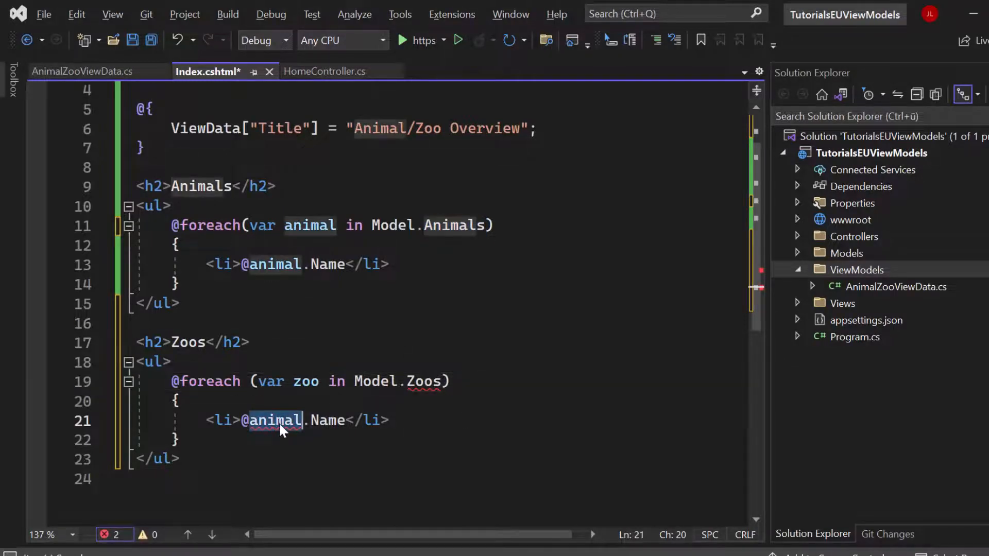
type("zoo")
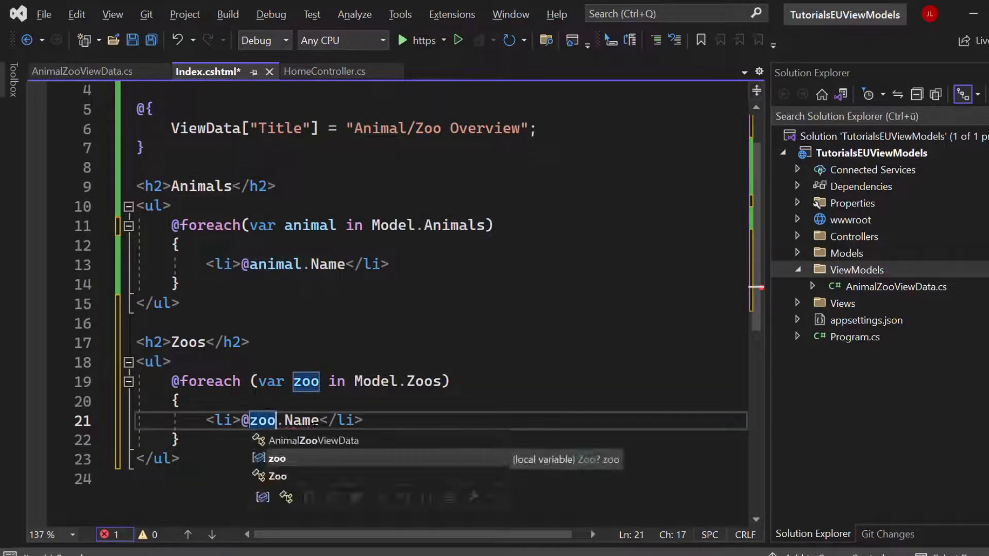
type("City")
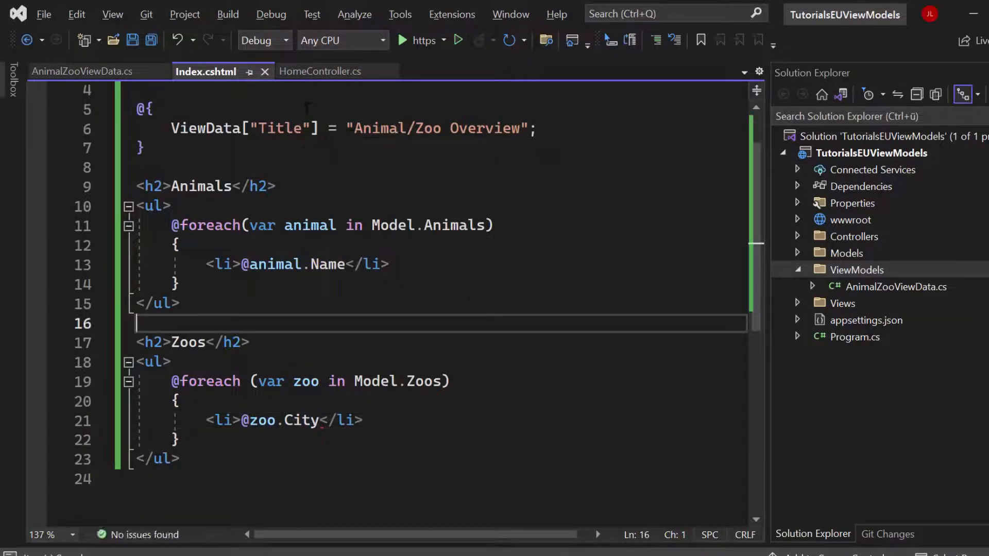
mouse_move(463, 288)
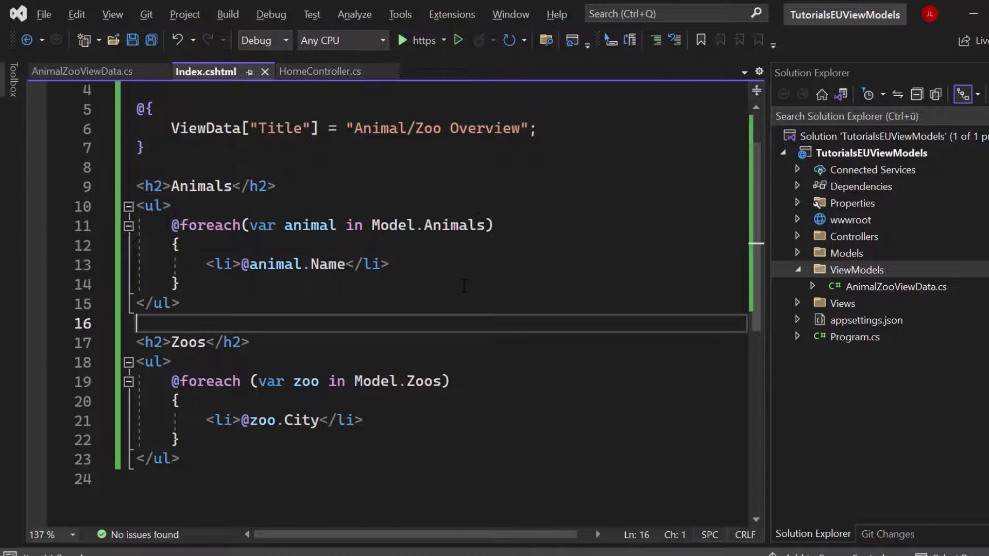
scroll("up", 3)
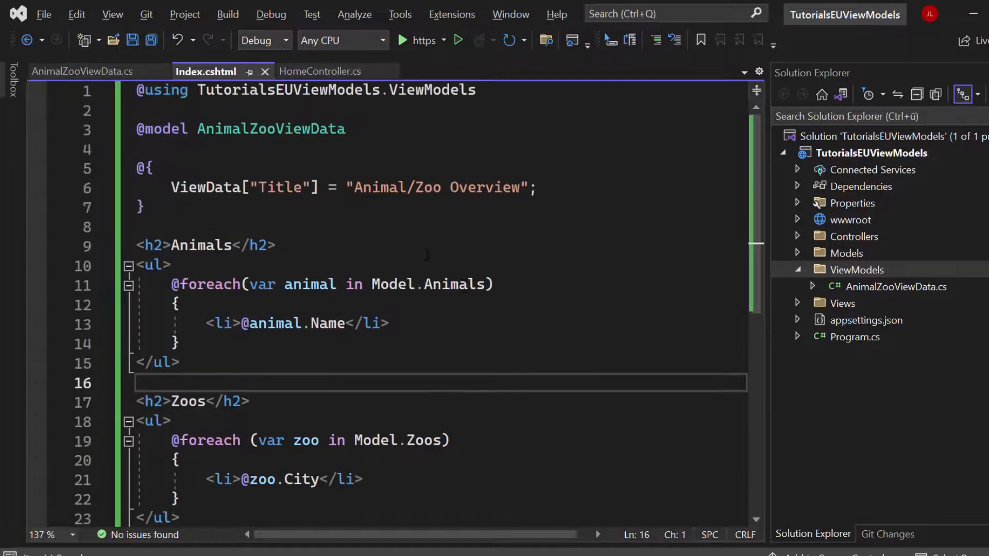
left_click(319, 71)
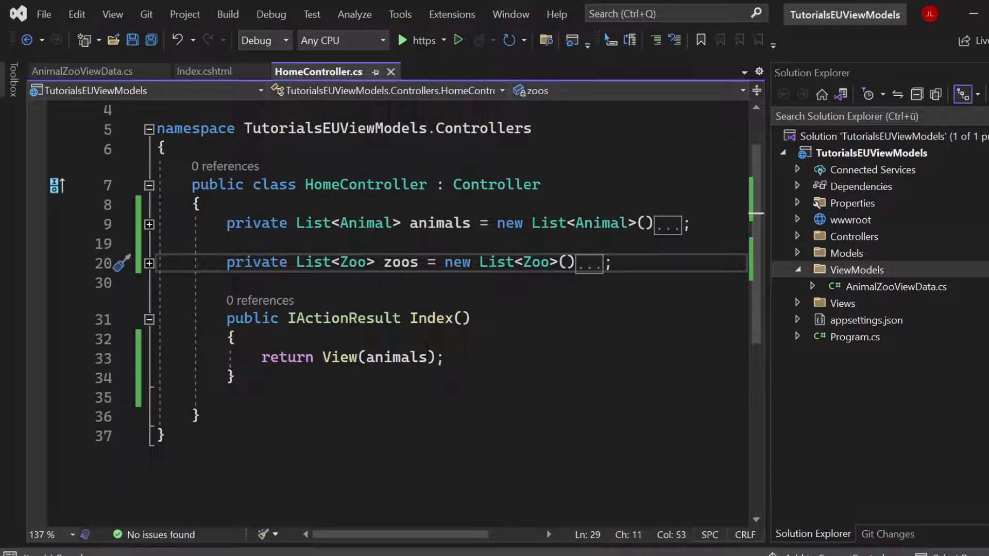
- Compare the Index view's model with HomeController's animals field, then open a blank line in the Index action
left_click(206, 71)
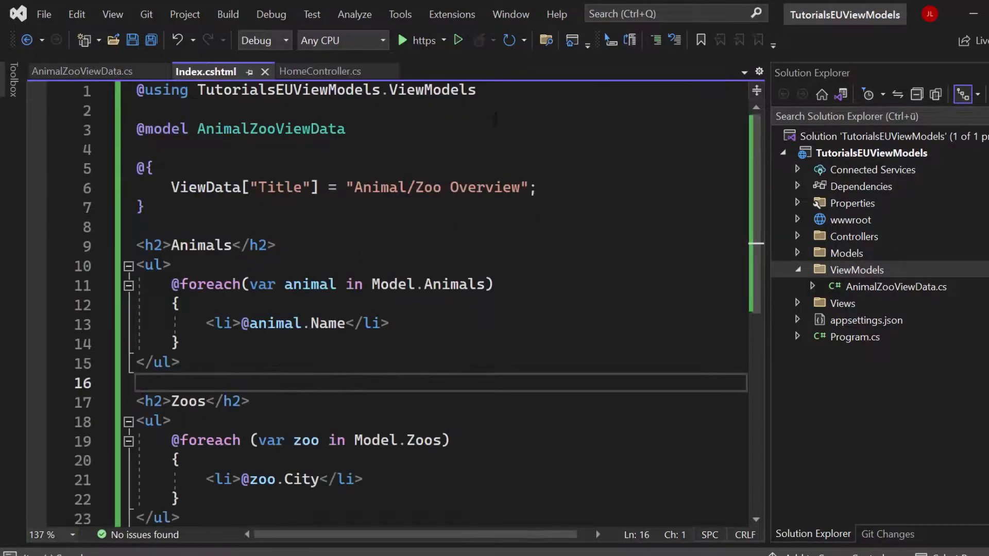
left_click(319, 71)
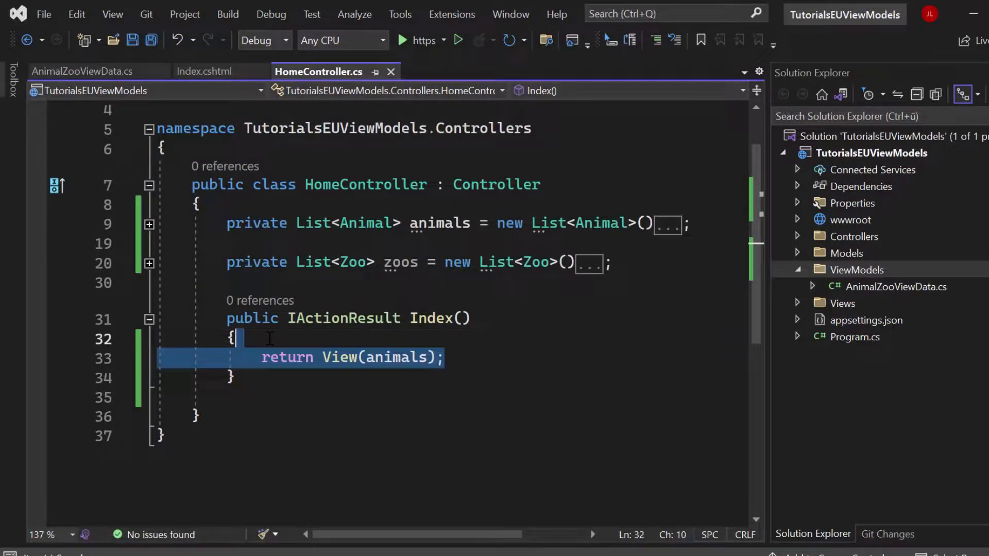
double_click(395, 358)
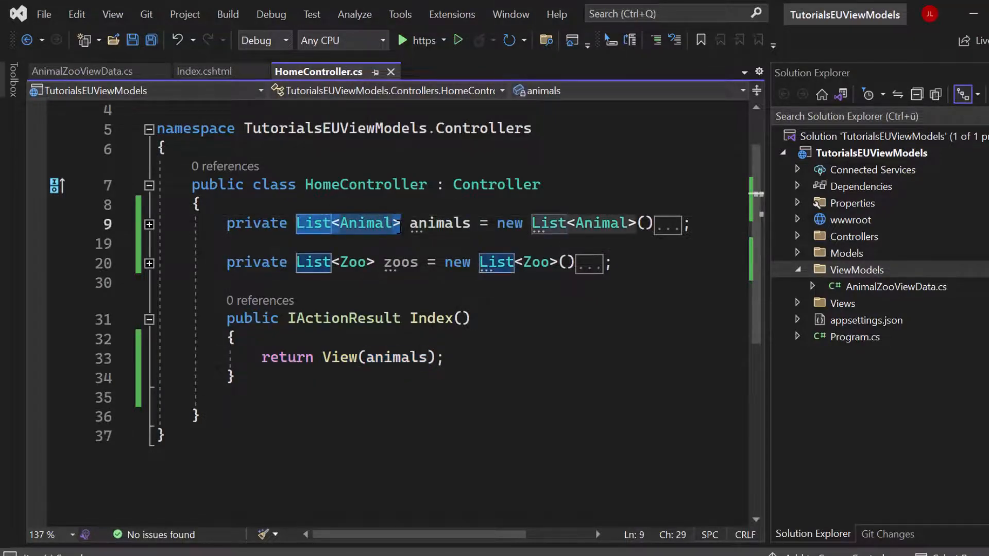
left_click(205, 71)
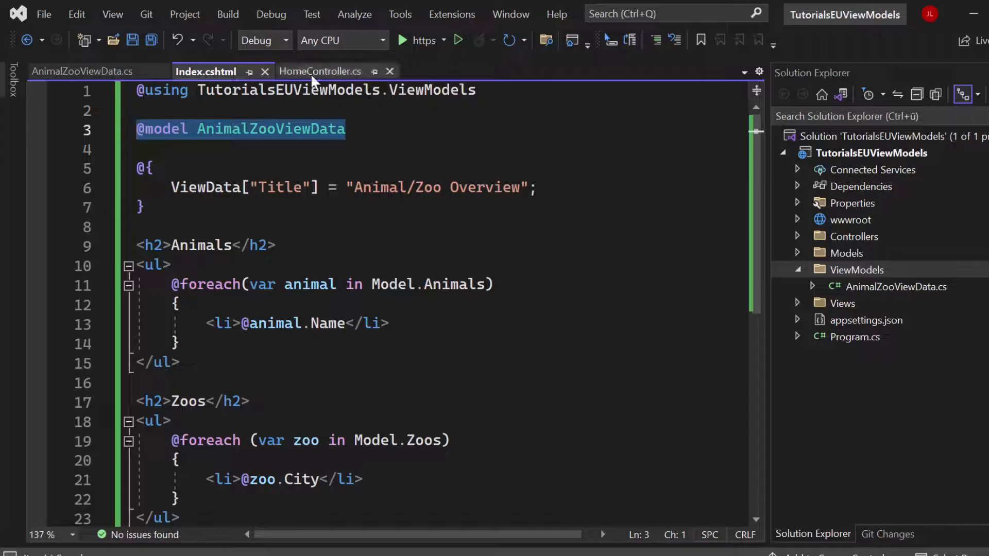
left_click(318, 71)
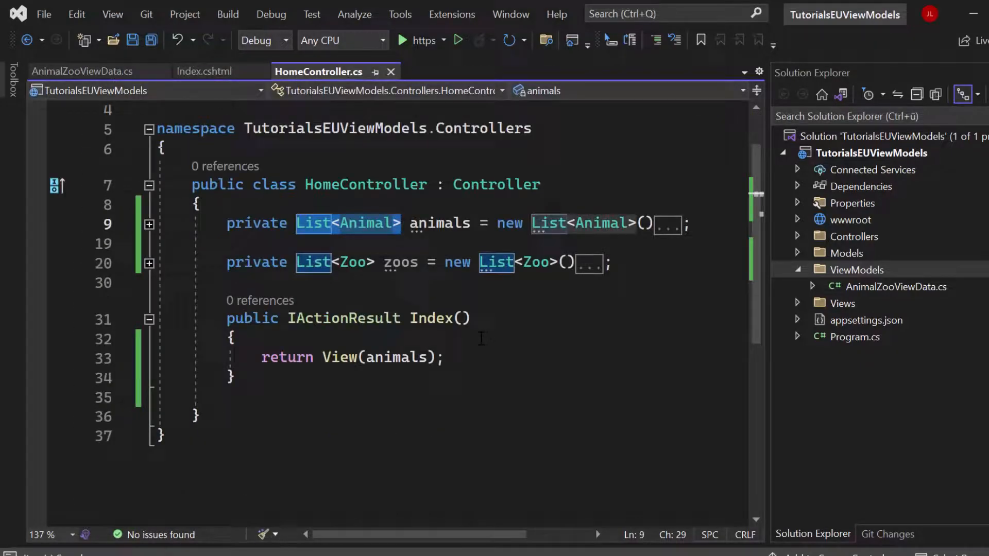
key("enter")
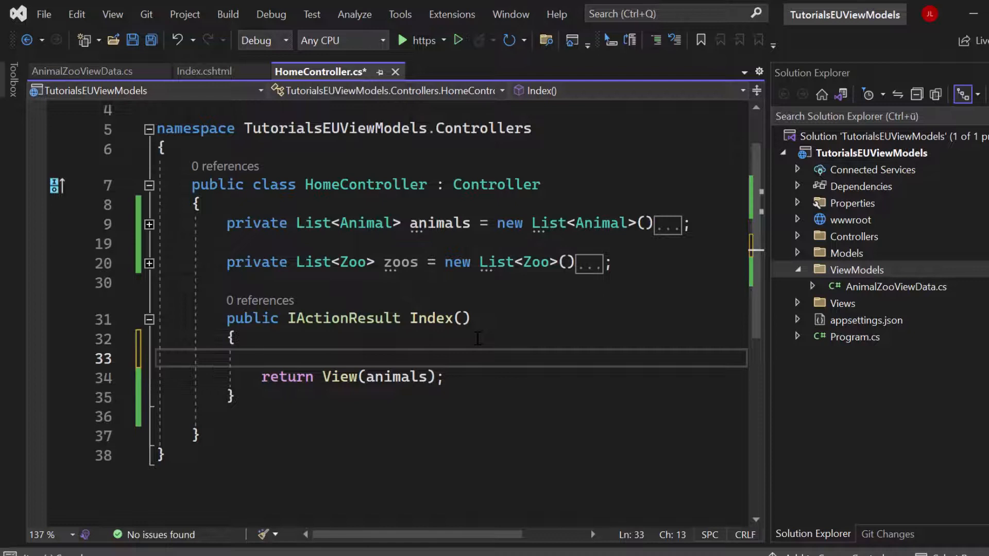
- Fill an AnimalZooViewData vm with animals and zoos, return View(vm), and launch the app
type("Ani")
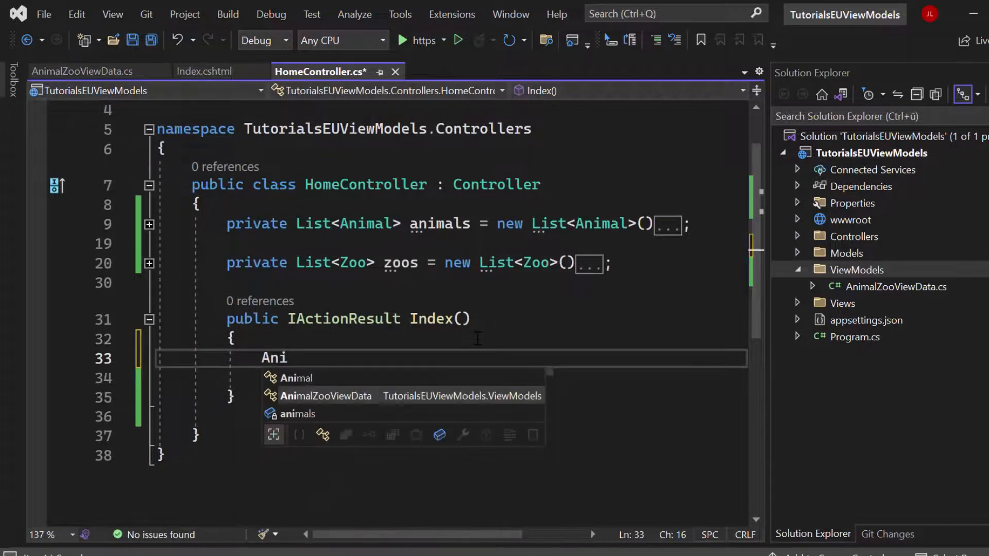
type("AnimalZooViewData vm =")
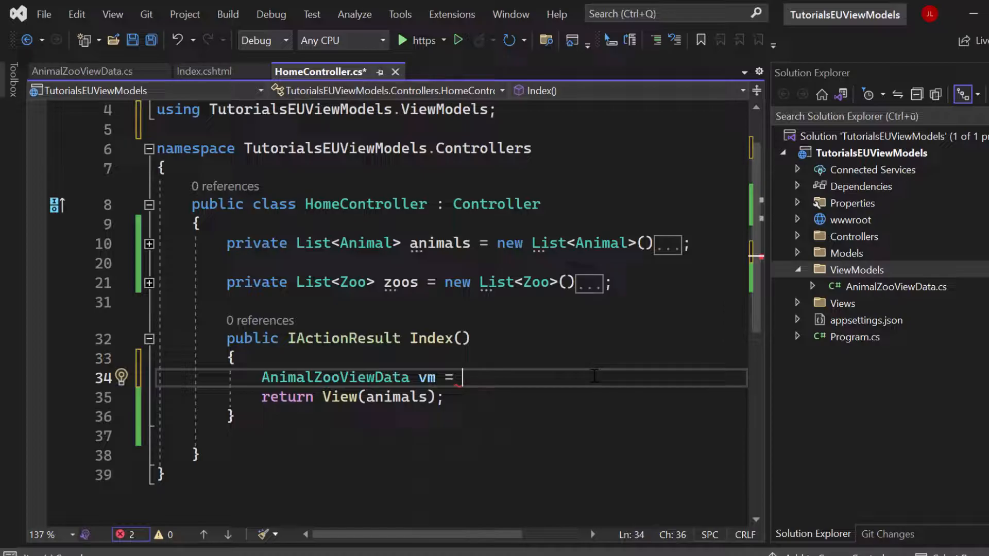
type("new AnimalZooViewData();")
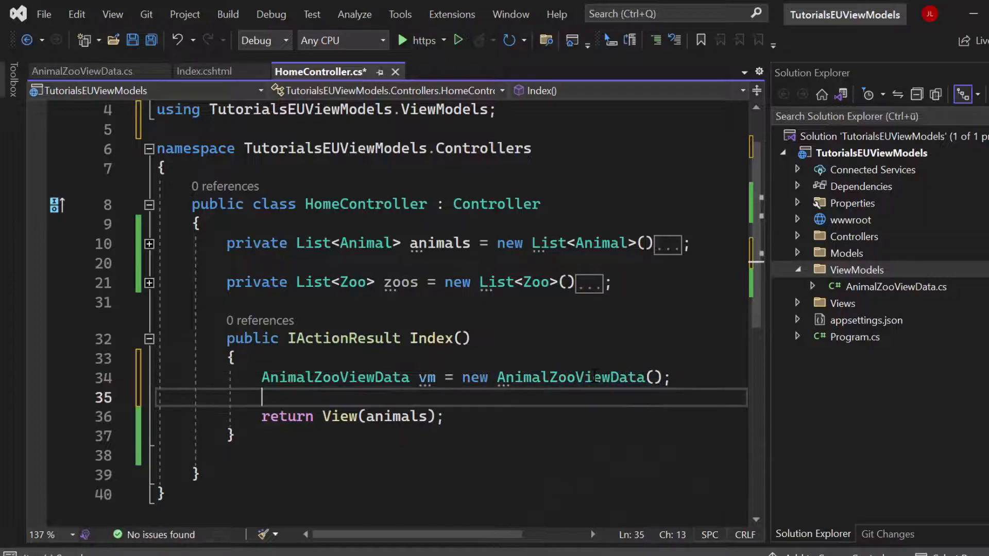
type("vm")
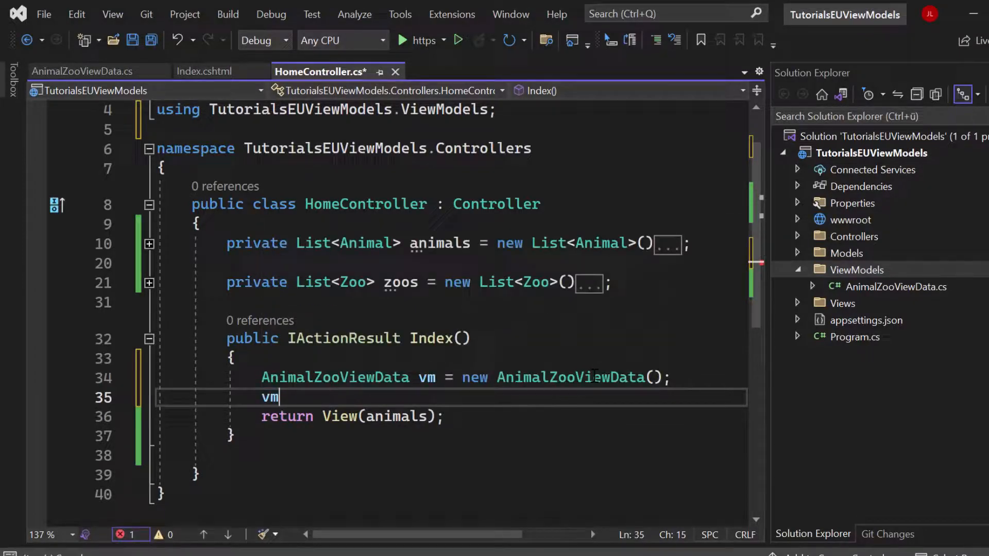
type(".Animals = animals;")
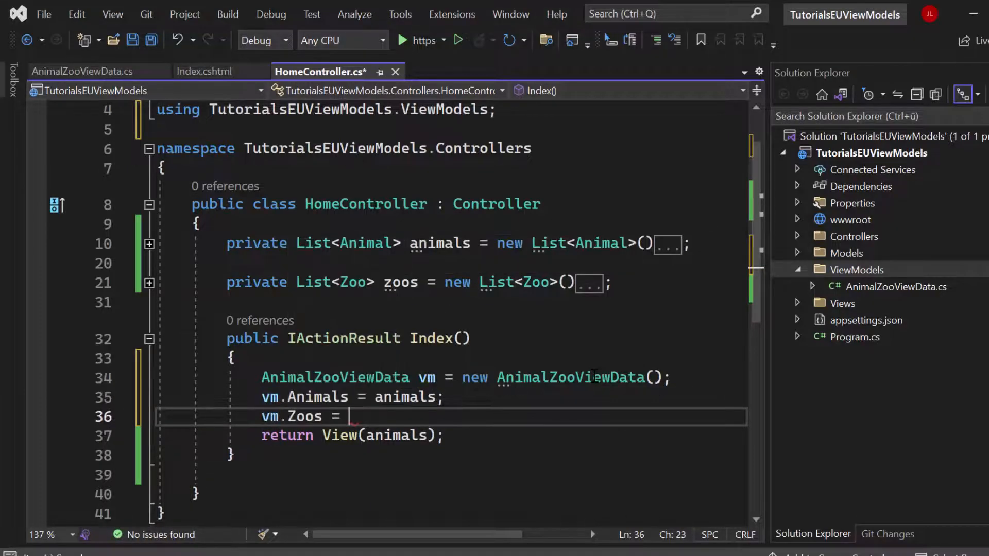
type("zoos;")
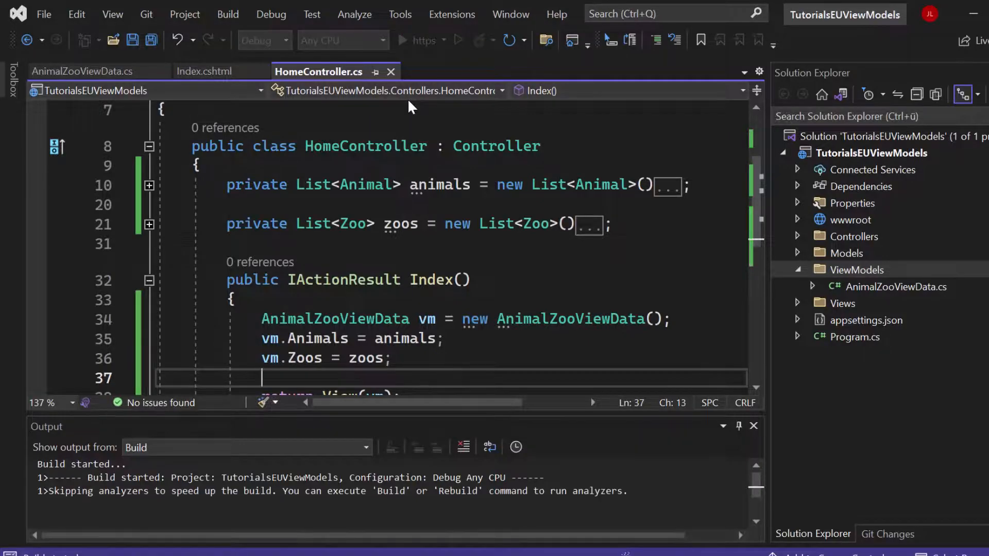
left_click(402, 40)
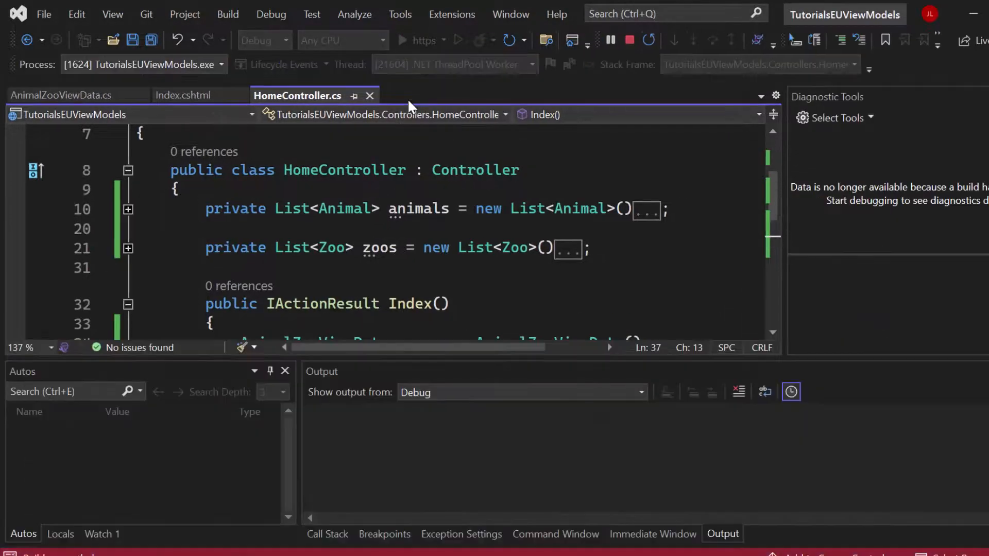
- Look over the running Animal/Zoo Overview page listing seven animals and seven zoo cities
left_click(401, 40)
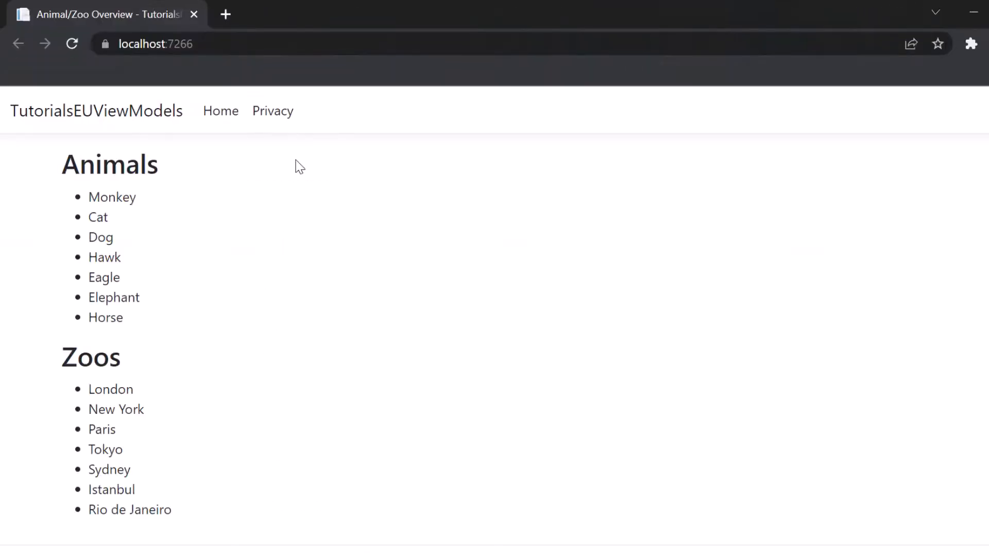
mouse_move(44, 173)
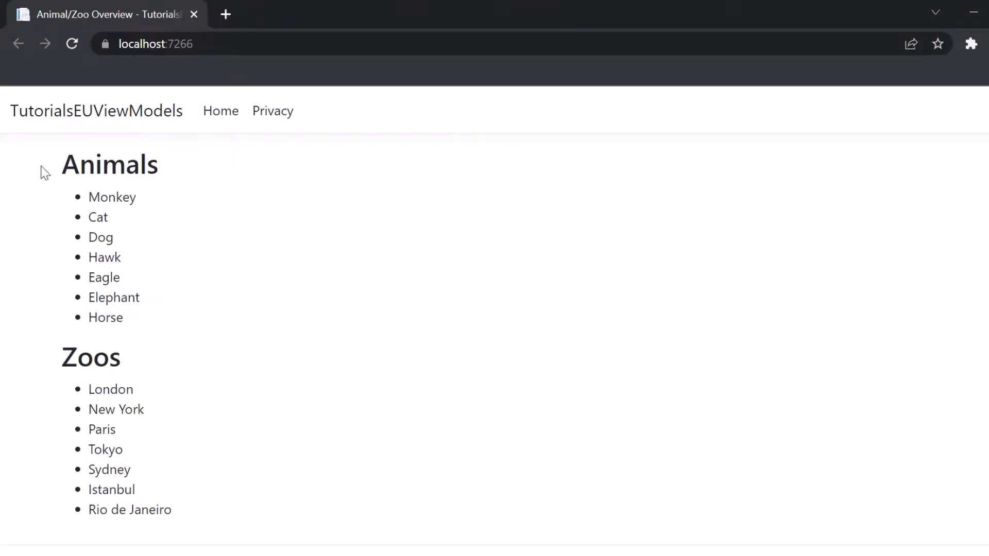
mouse_move(114, 371)
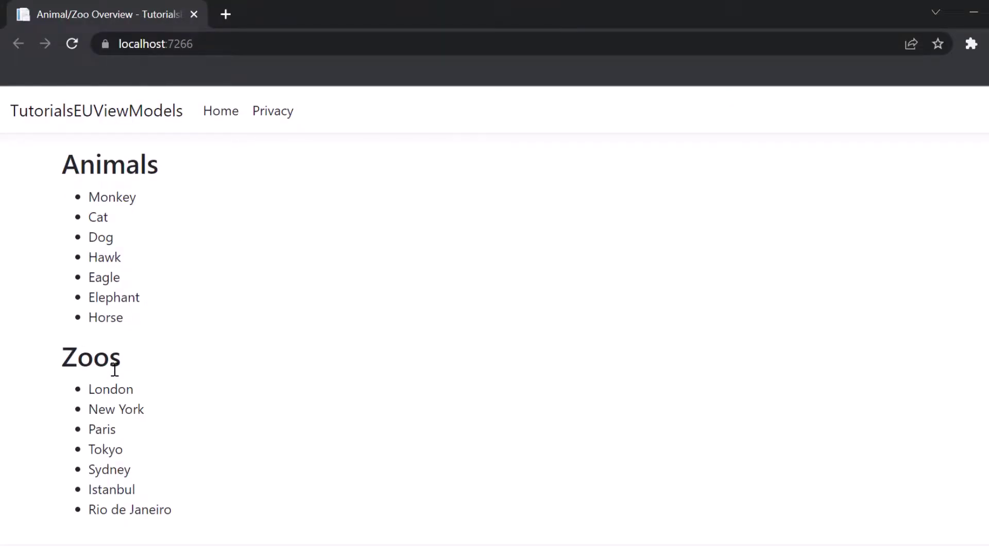
mouse_move(701, 183)
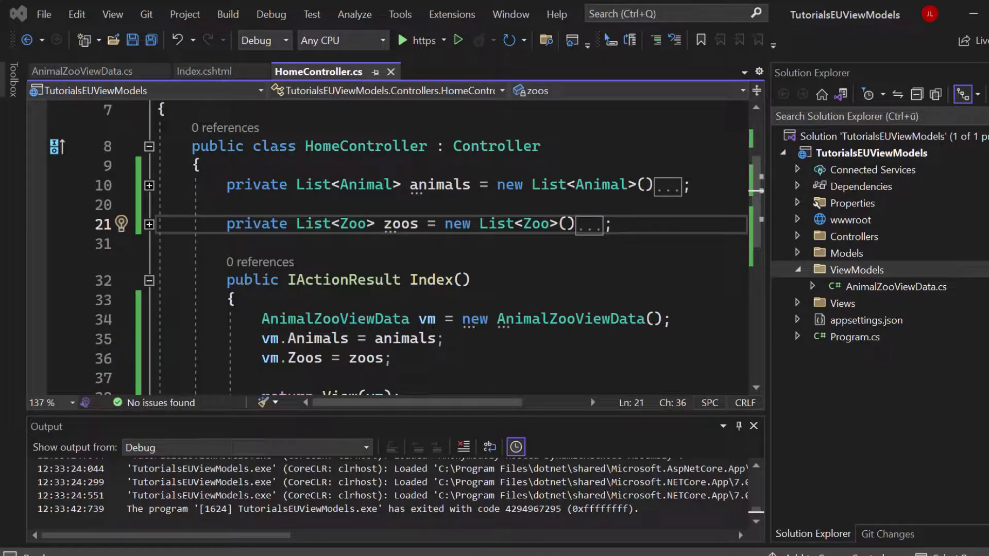
- Scroll through HomeController after debugging ends, confirming Index returns View(vm)
scroll("down", 3)
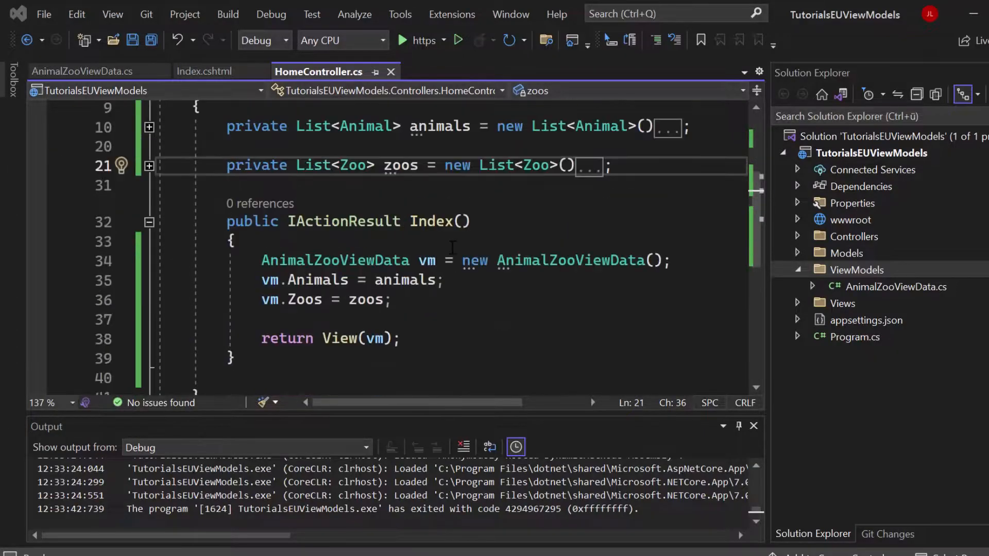
scroll("up", 3)
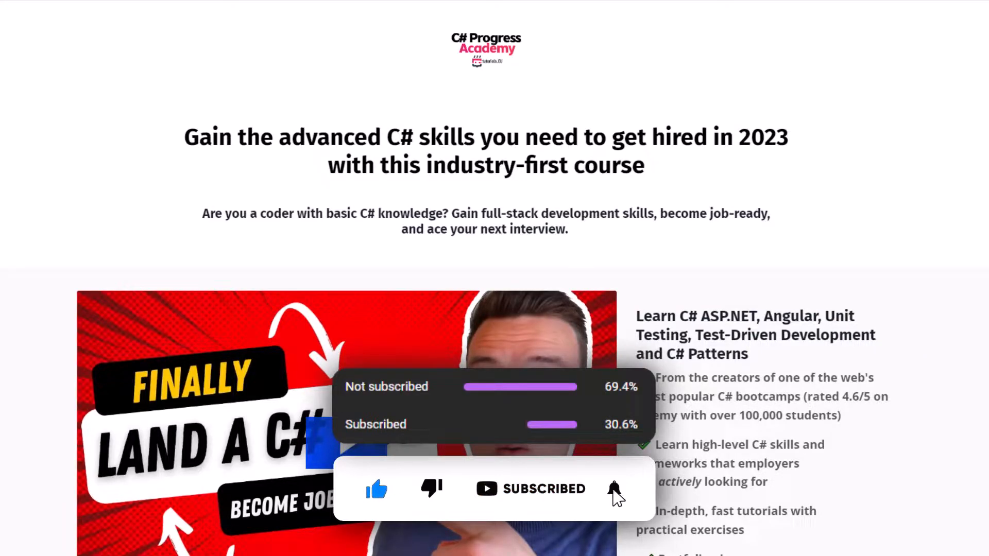
left_click(614, 488)
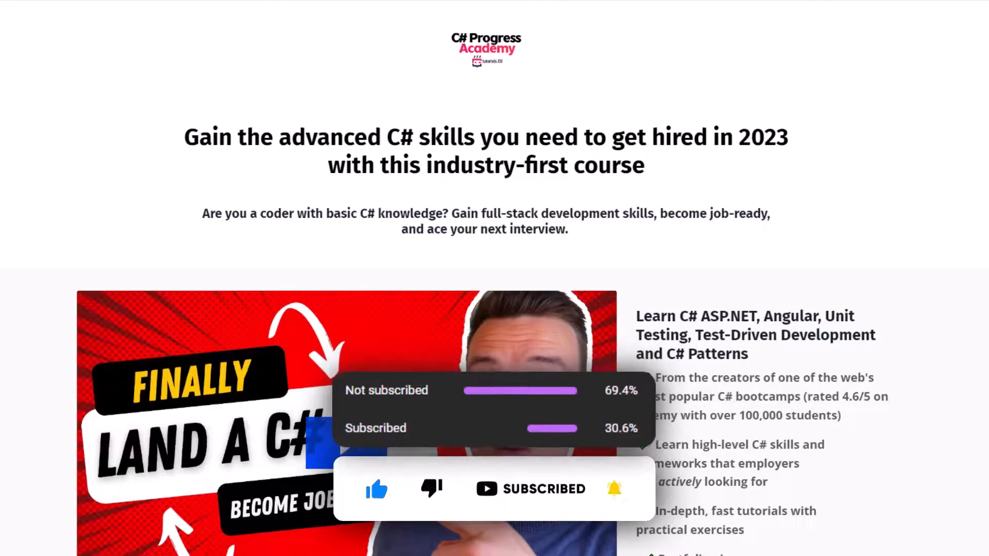